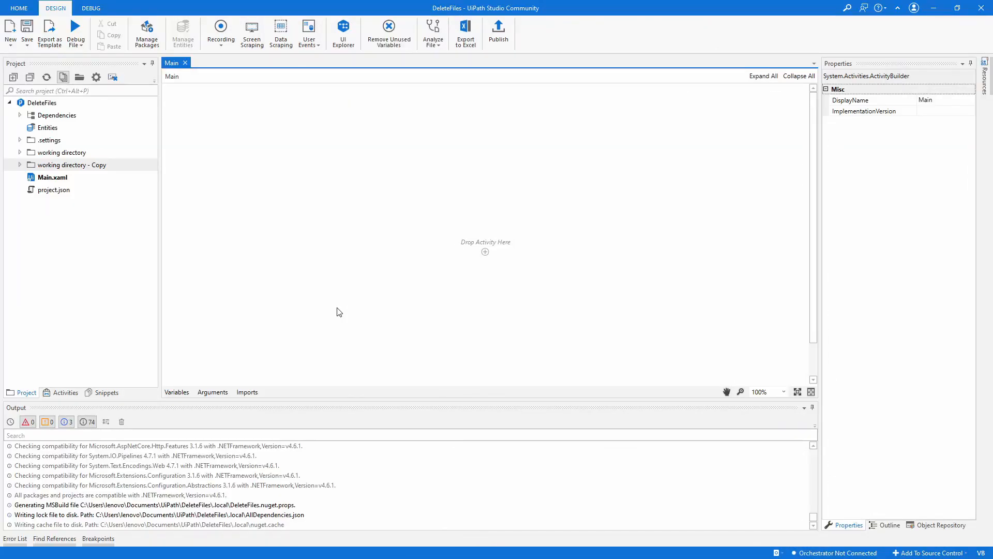
- Expand 'working directory' to list its images, PDF and installers, briefly expanding the copy folder too
left_click(63, 152)
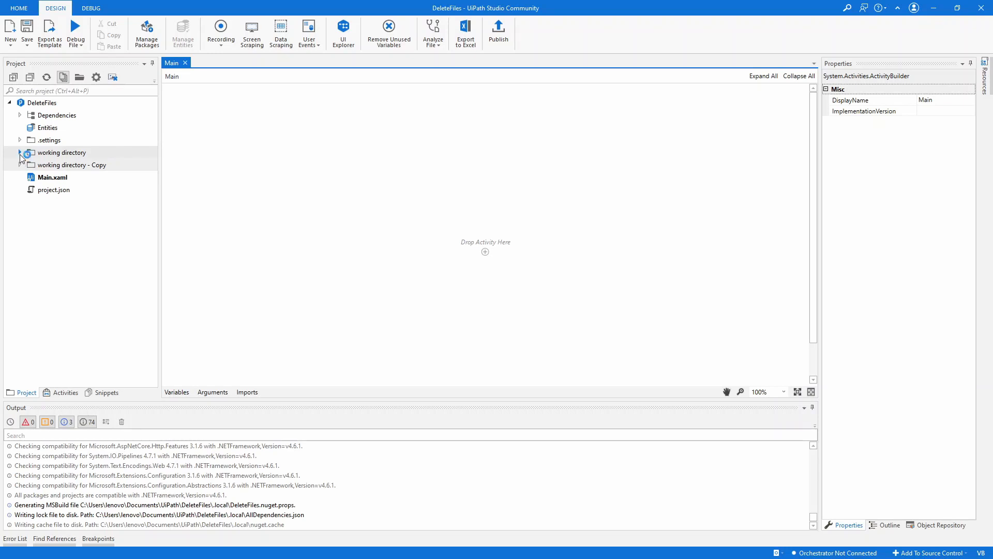
left_click(19, 152)
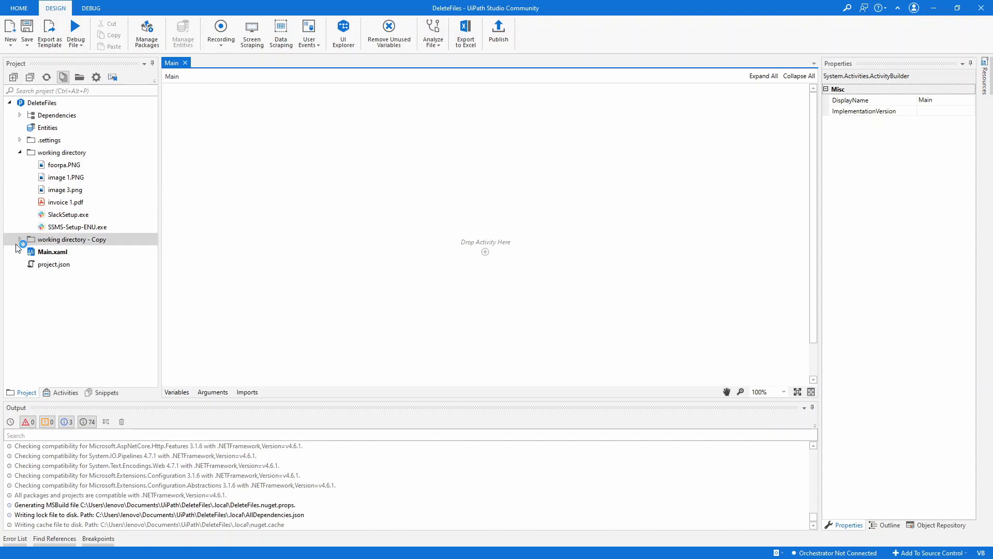
left_click(21, 239)
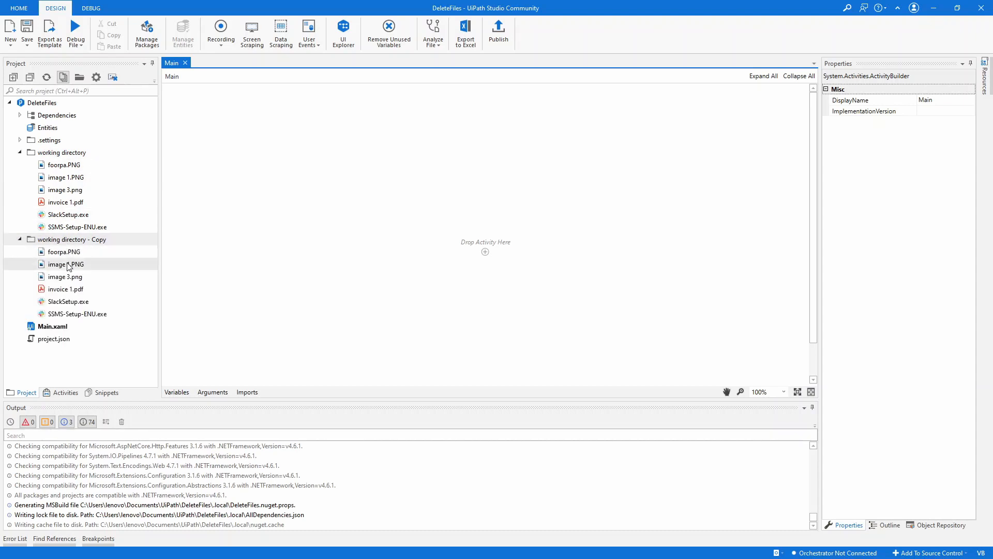
left_click(21, 239)
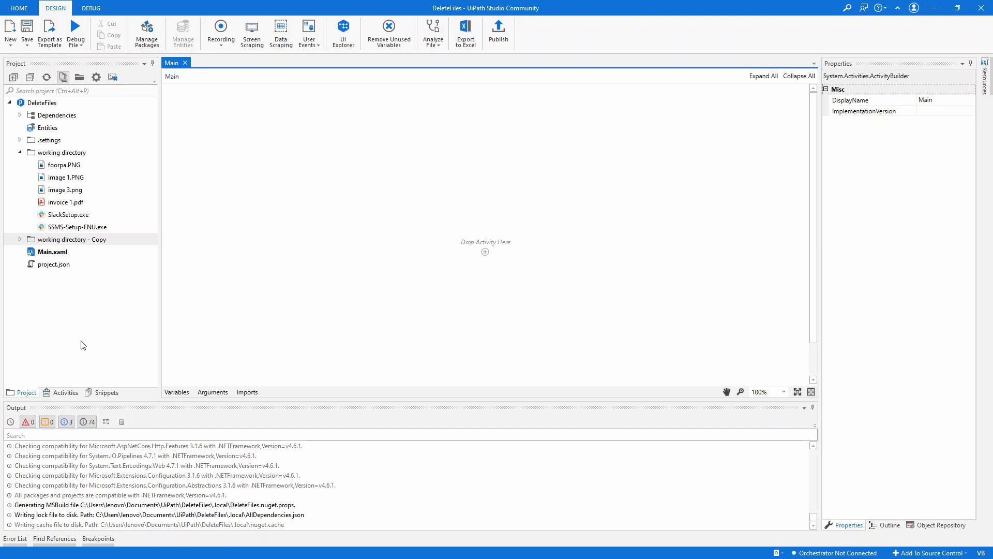
left_click(77, 226)
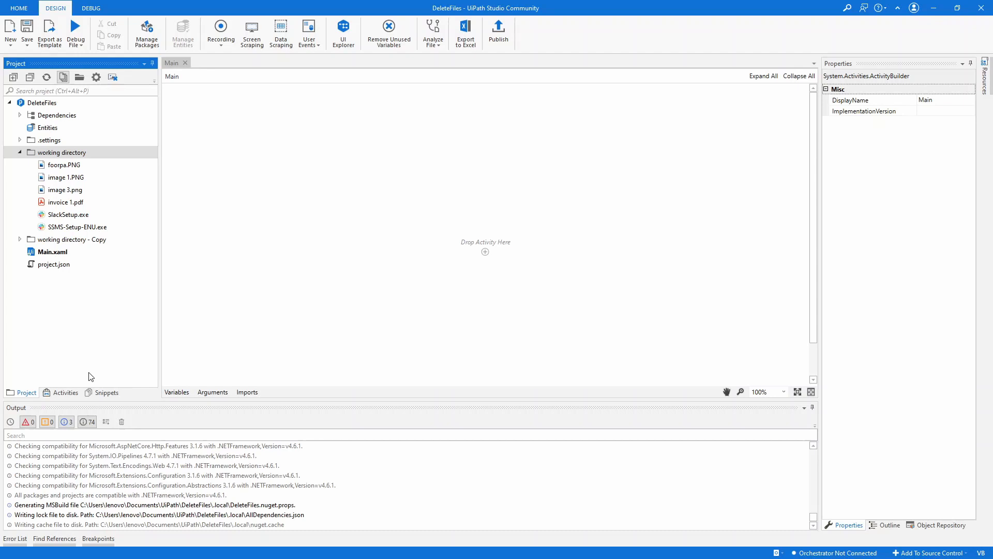
- Add a Create Folder activity after the Delete activity in Main's sequence
left_click(65, 392)
type("delete")
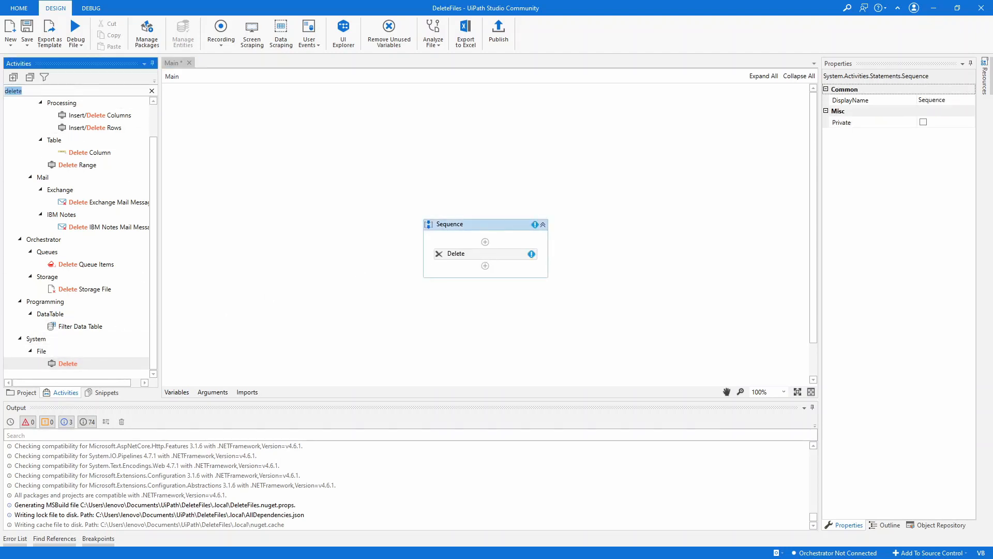
type("create")
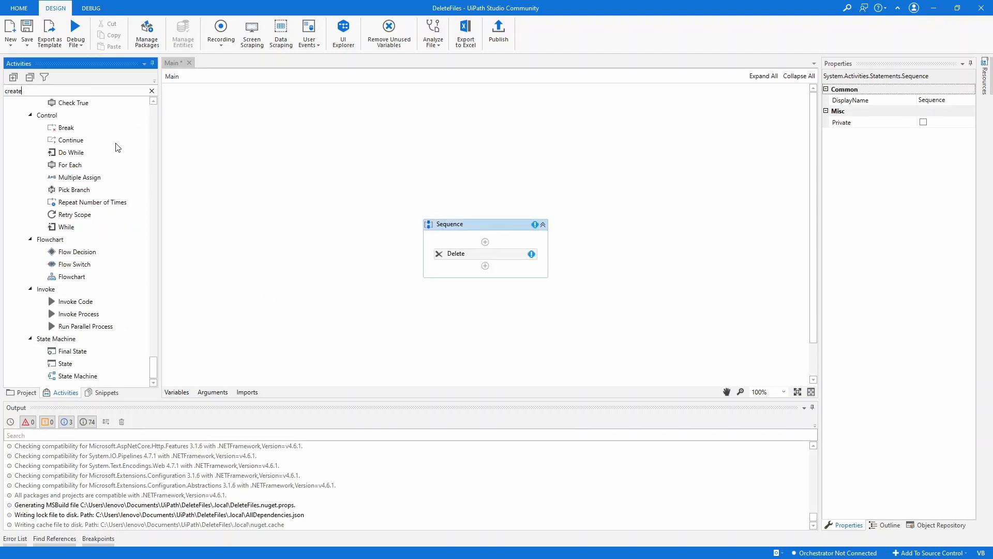
scroll("down", 3)
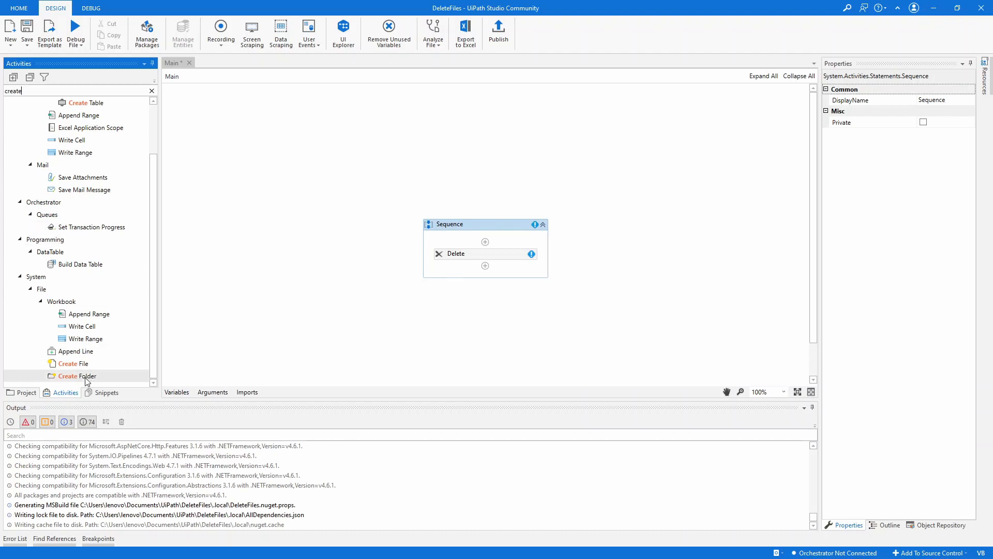
left_click_drag(77, 375, 484, 266)
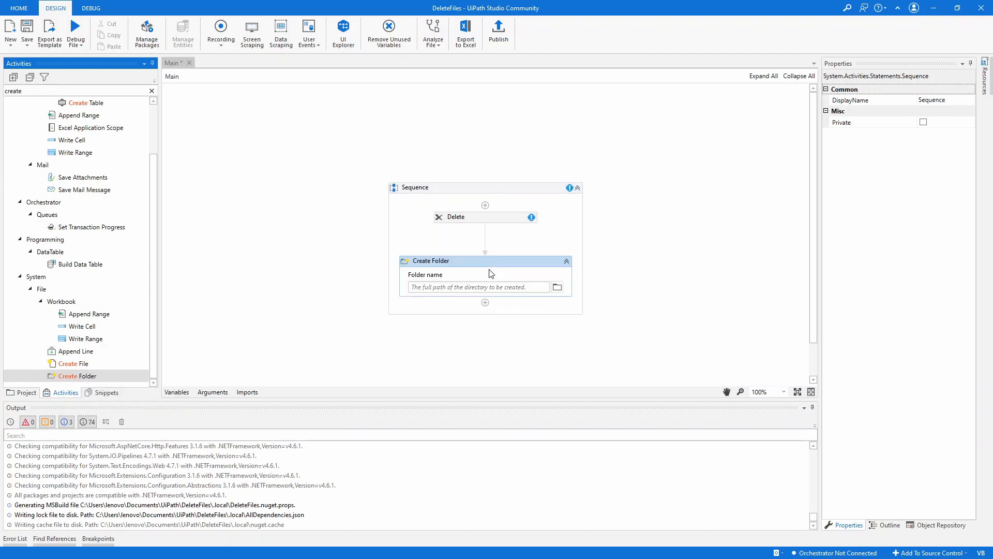
- Review the Create Folder, Delete and sequence selections, leaving both paths empty
left_click(25, 392)
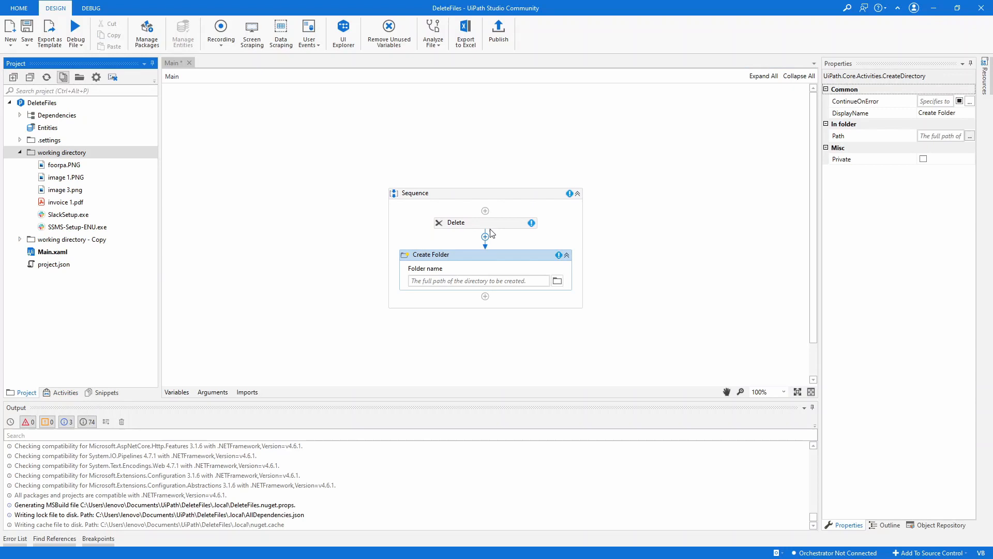
left_click(455, 222)
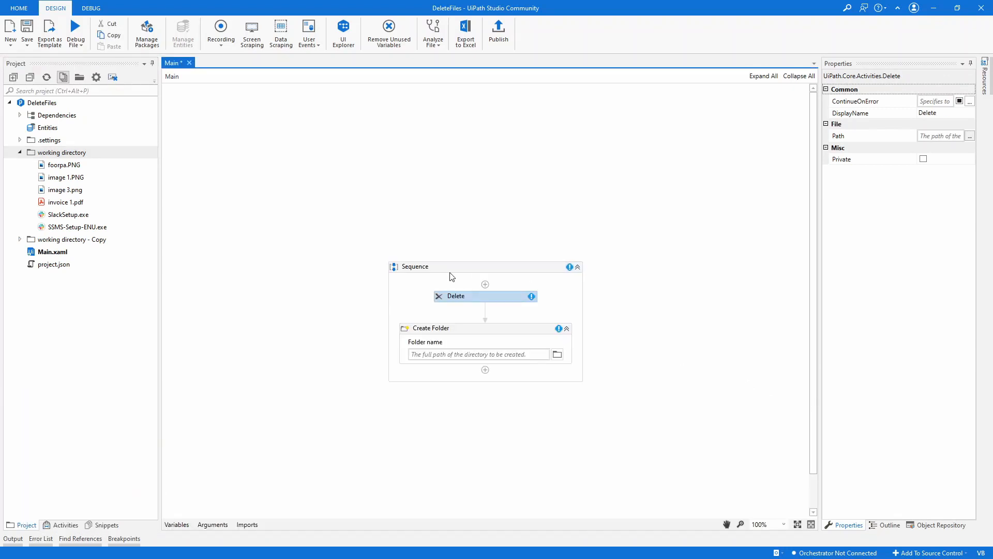
left_click(416, 266)
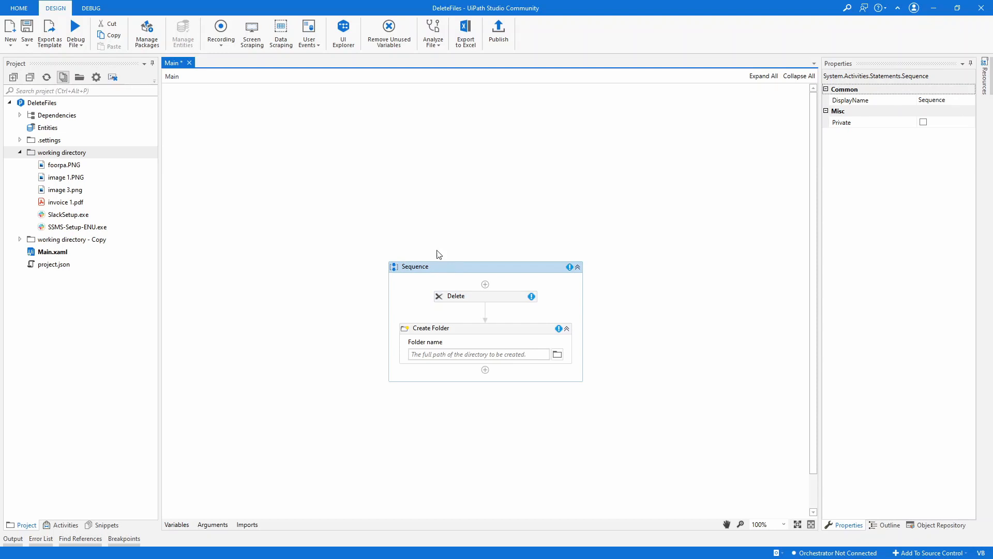
mouse_move(711, 204)
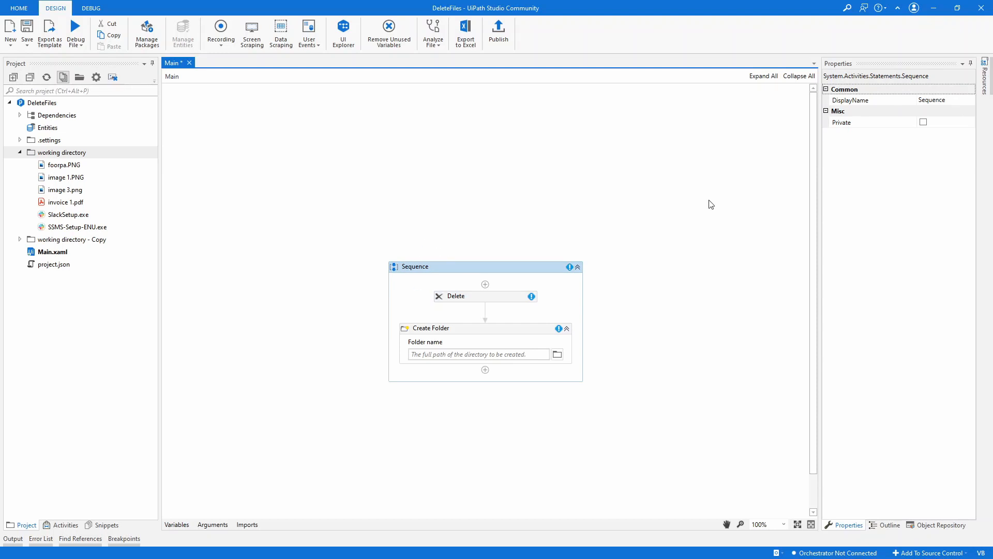
left_click(936, 99)
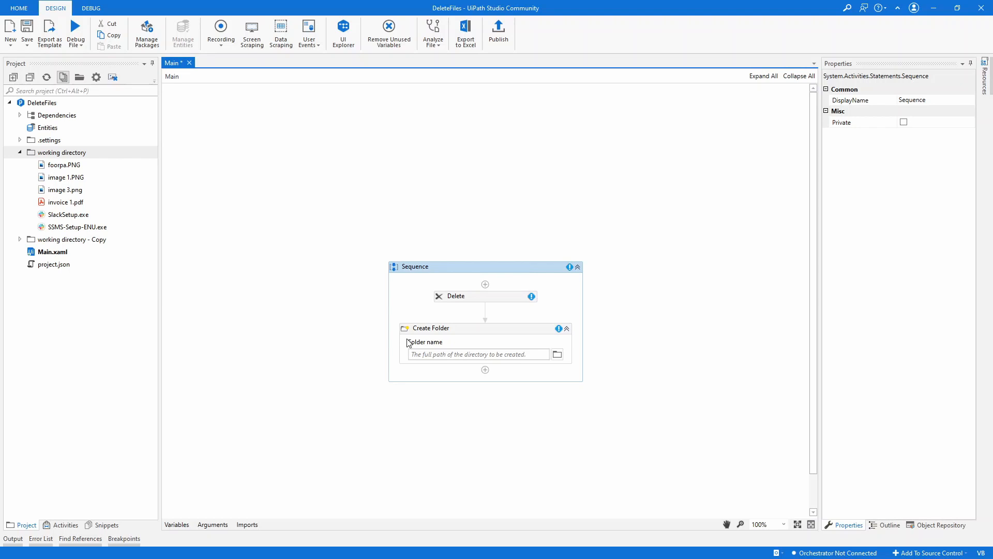
- Create String variable folderPath defaulting to the project's working directory path
left_click(176, 524)
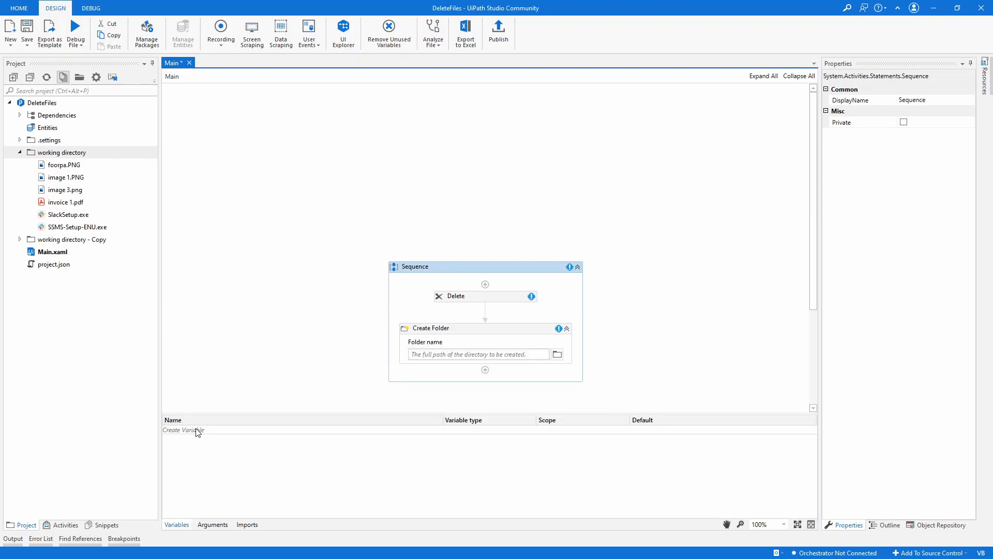
type("folderPath")
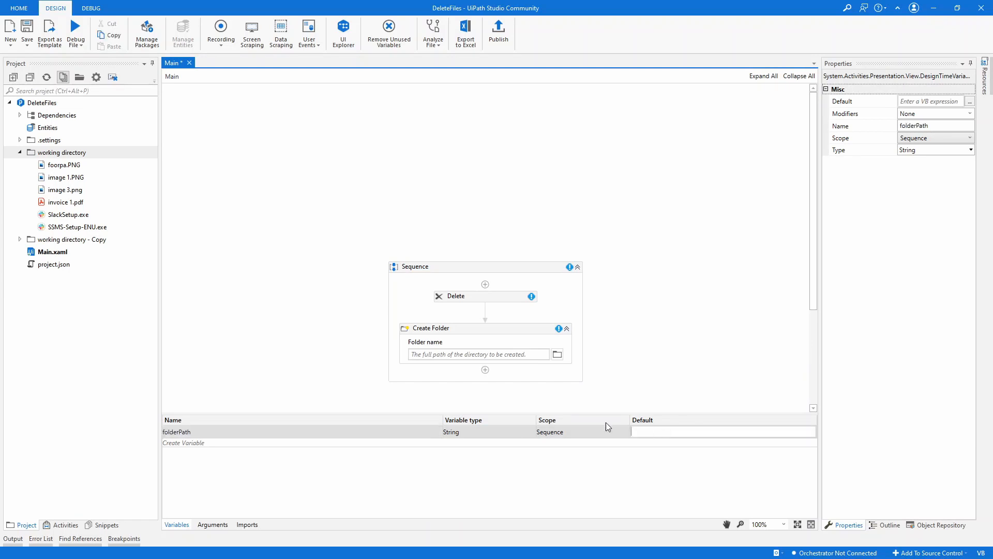
right_click(62, 152)
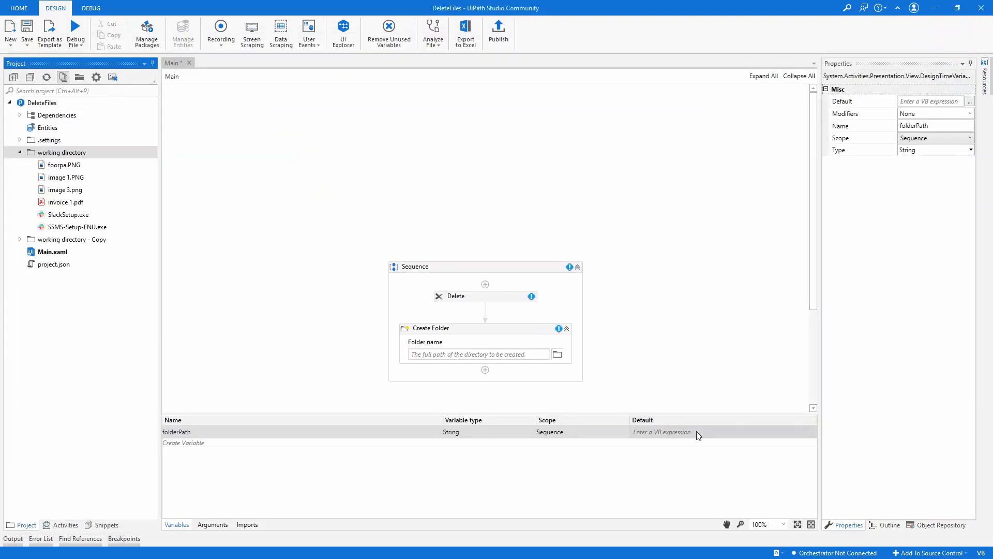
left_click(696, 432)
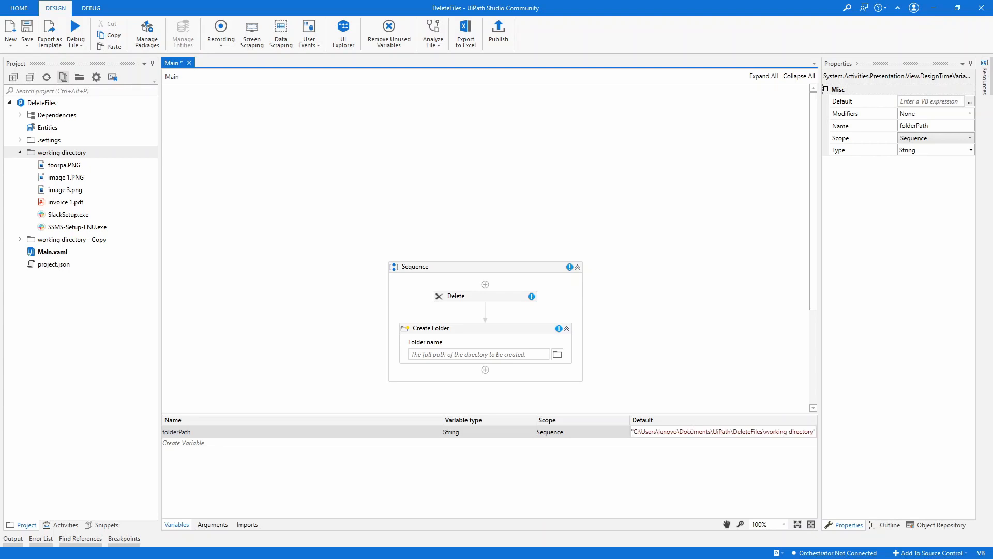
left_click(484, 296)
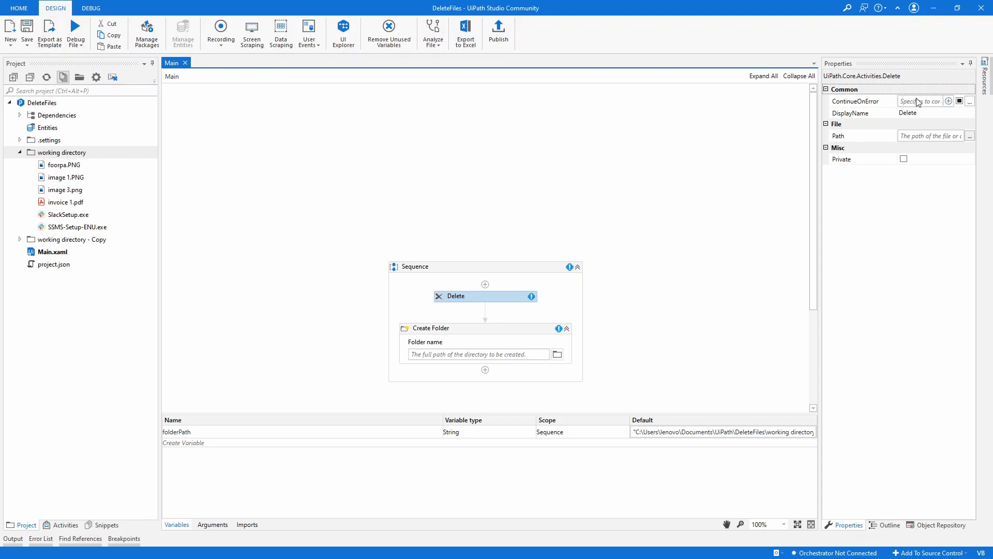
- Set the Delete activity's Path to folderPath
left_click(925, 136)
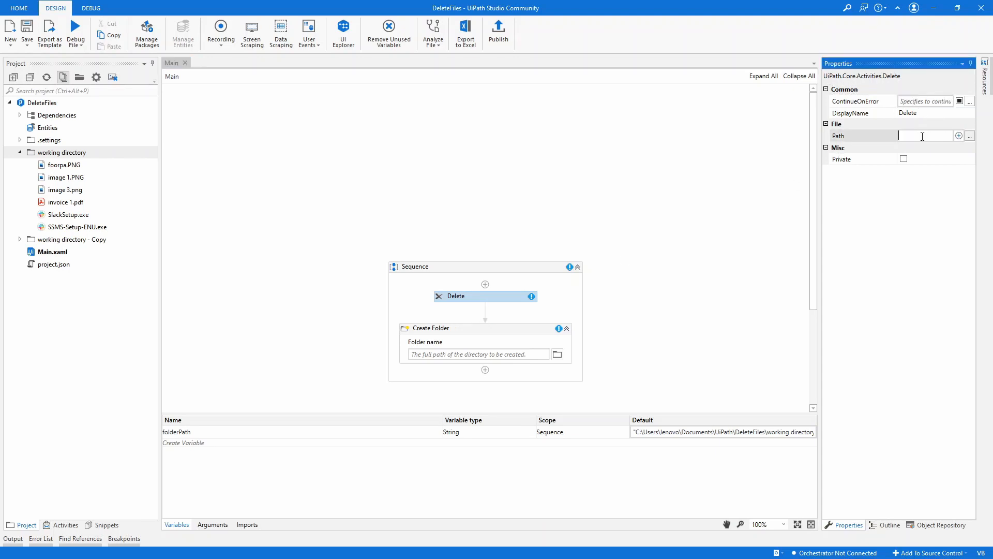
type("file")
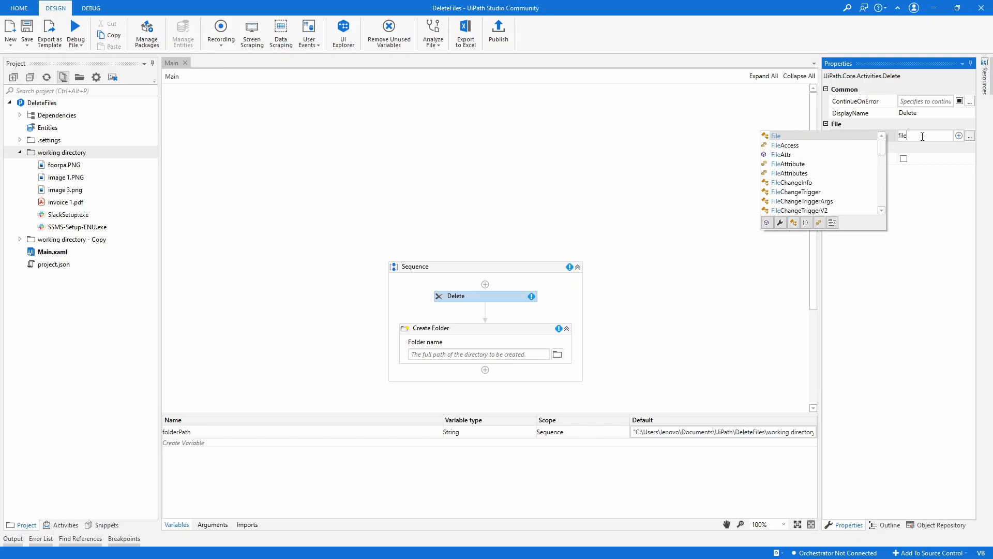
type("folde")
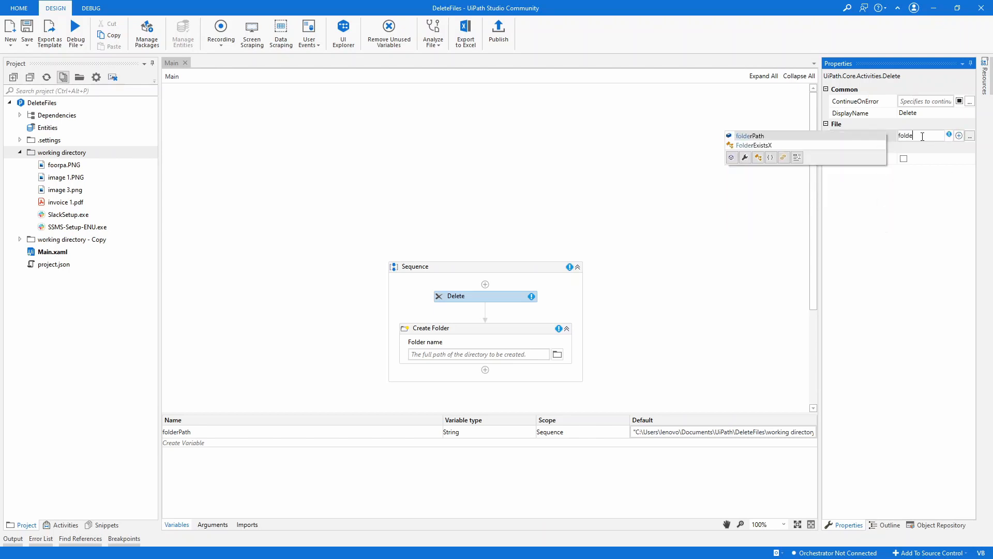
left_click(749, 135)
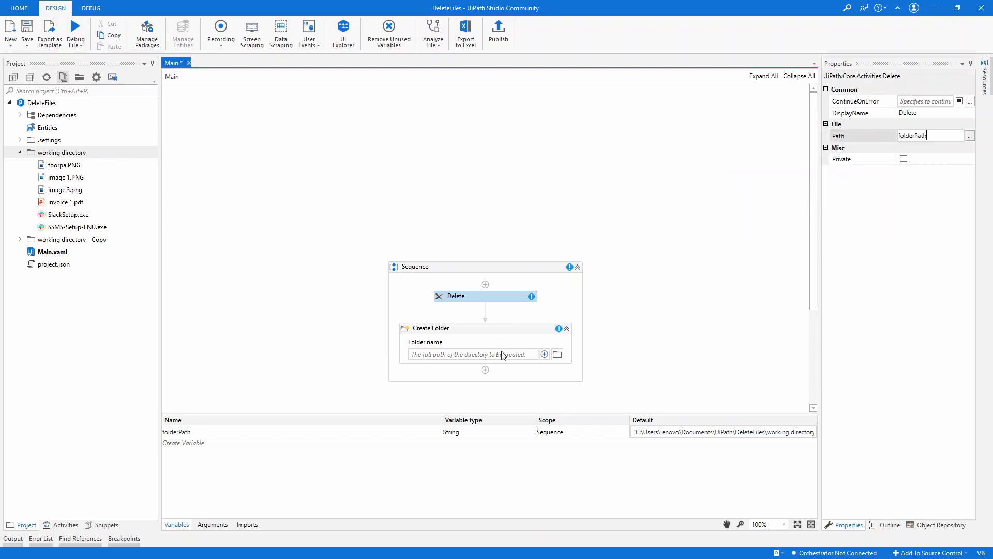
- Set the Create Folder activity's Folder name to folderPath
type("folderPath")
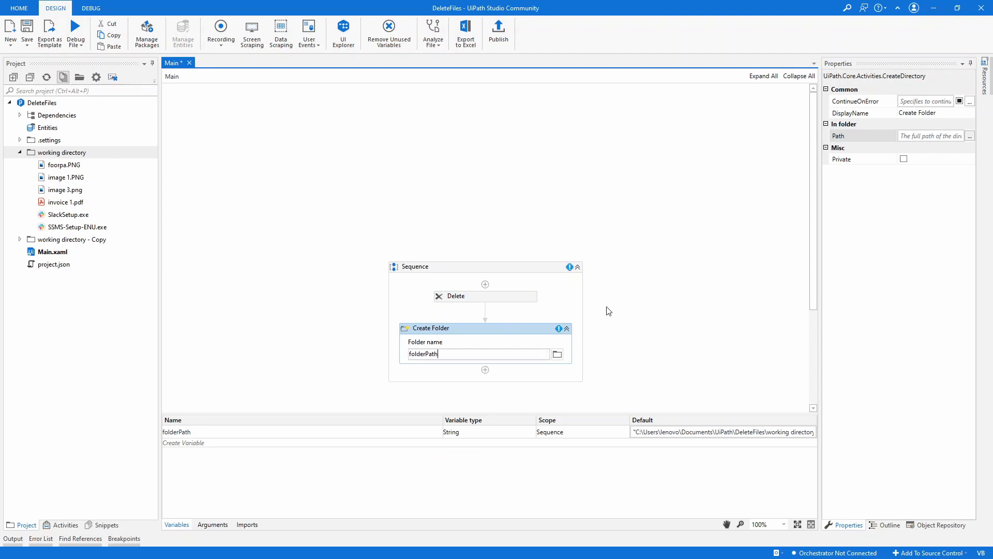
left_click(416, 266)
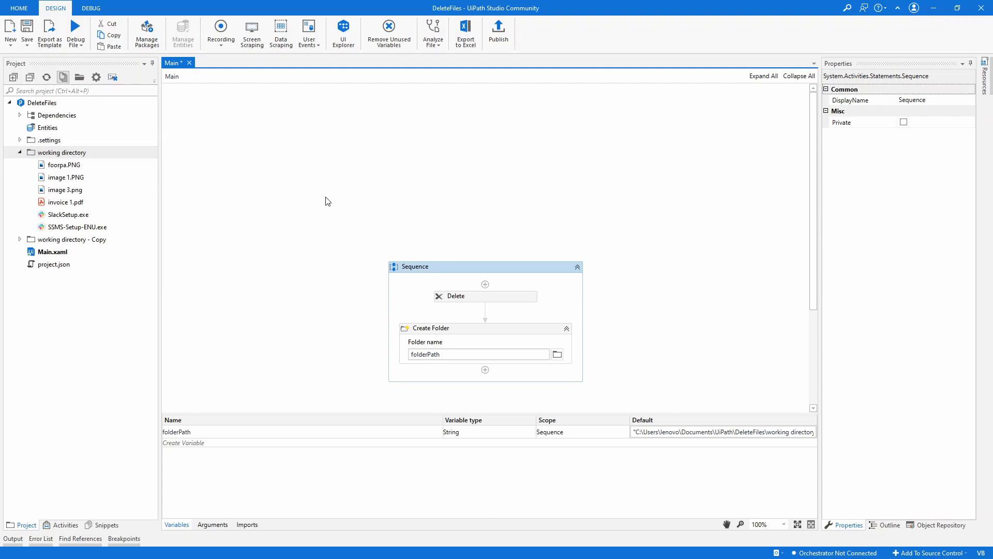
- Clear Delete's ContinueOnError and check the Create Folder Path property
left_click(457, 295)
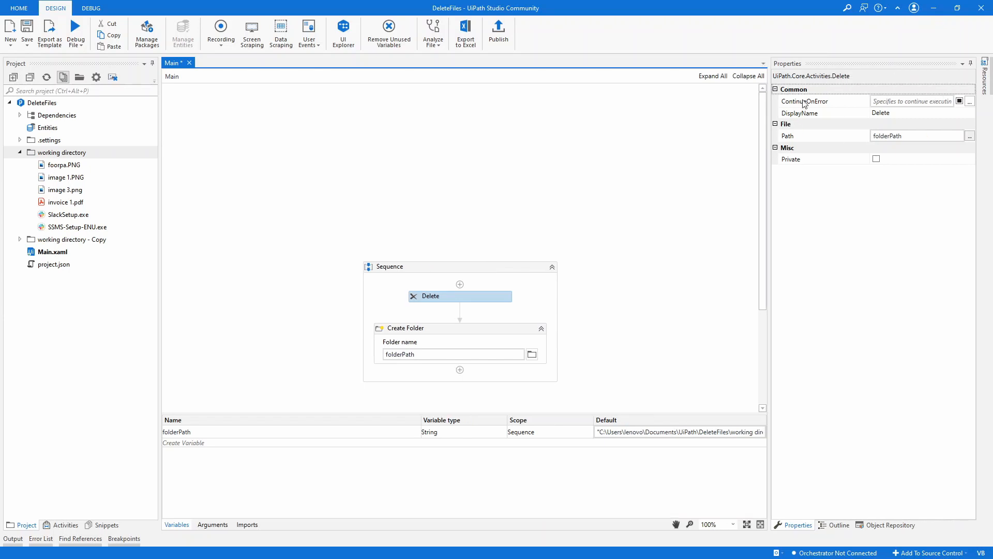
left_click(959, 100)
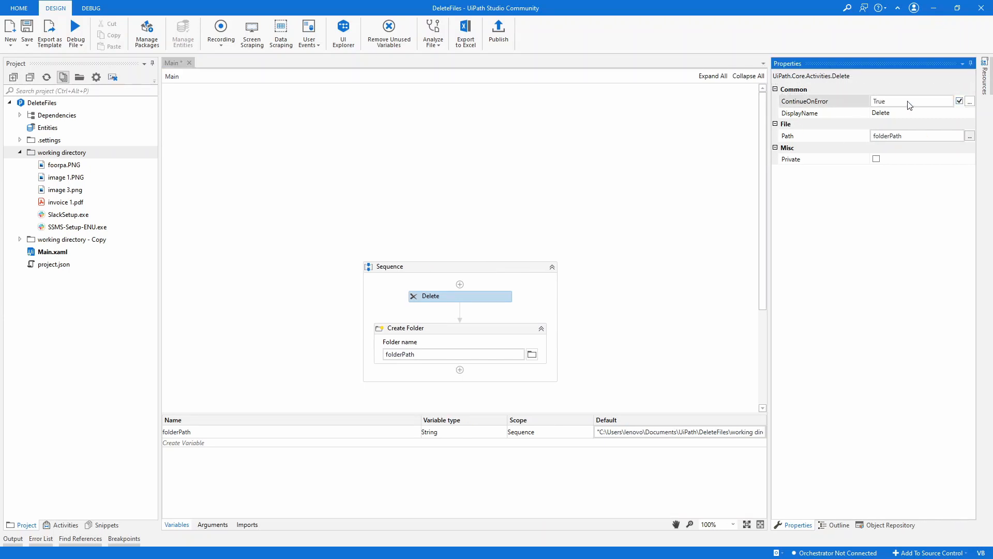
mouse_move(571, 216)
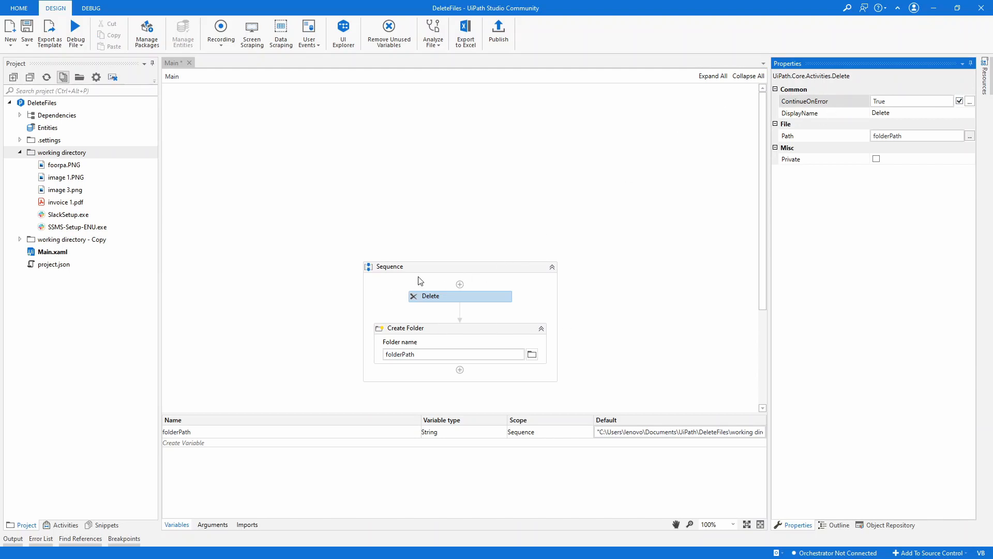
left_click(65, 202)
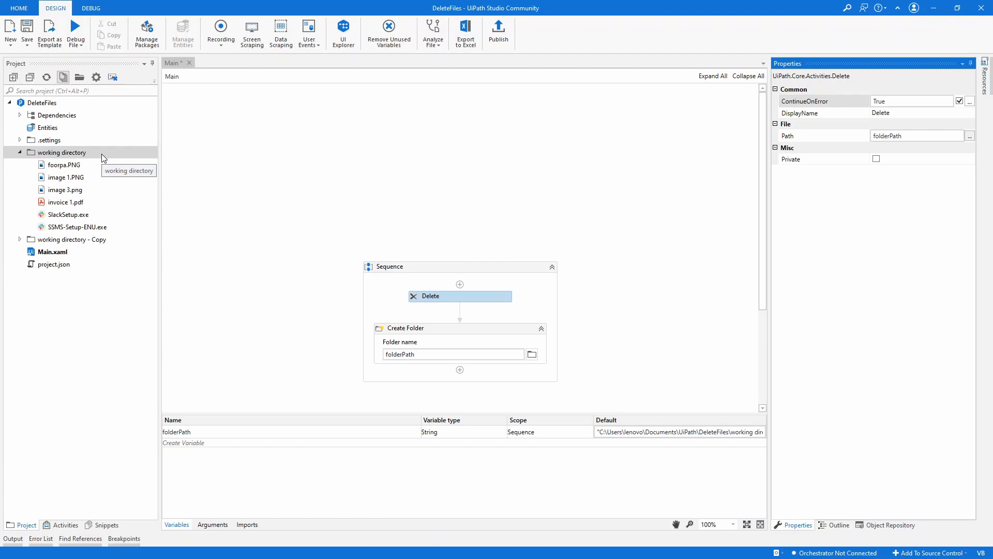
mouse_move(524, 200)
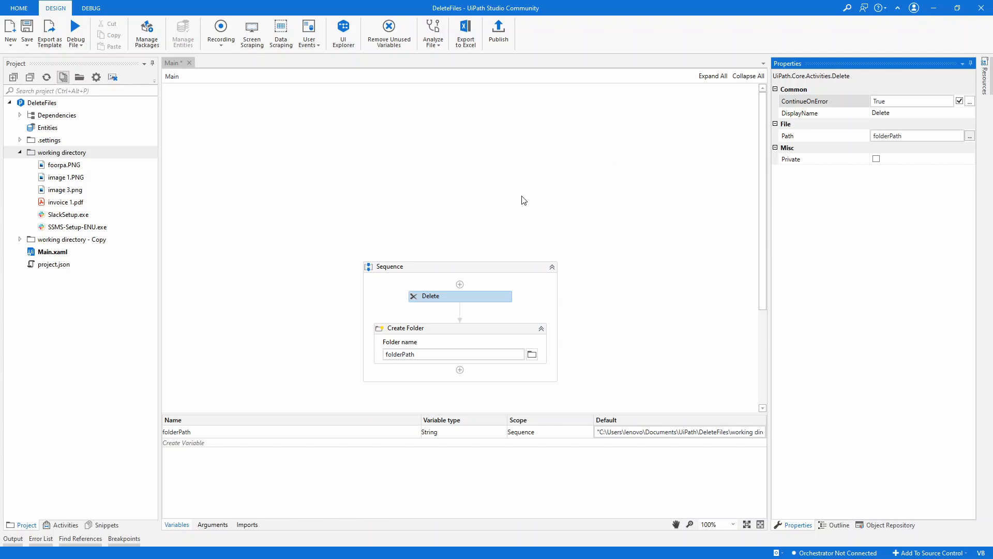
mouse_move(435, 303)
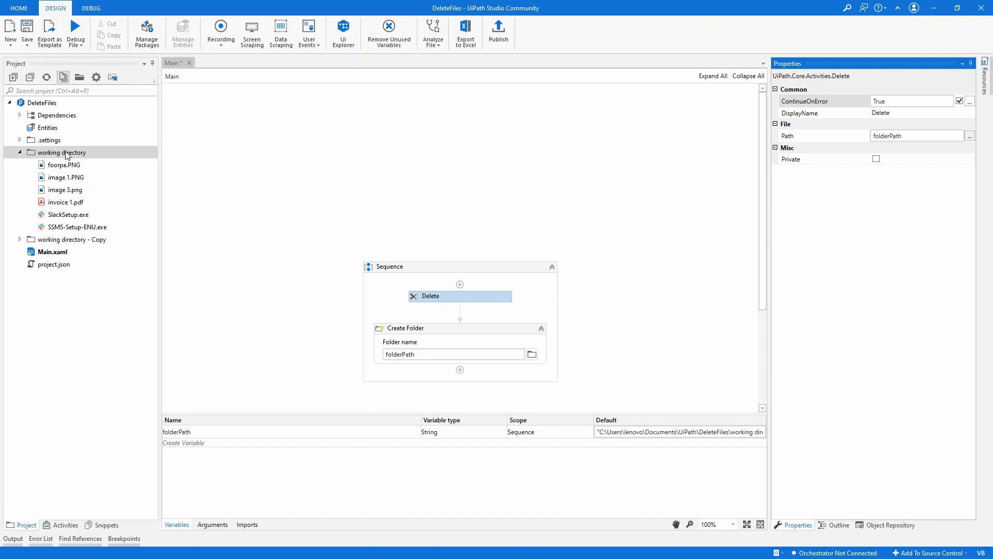
mouse_move(386, 285)
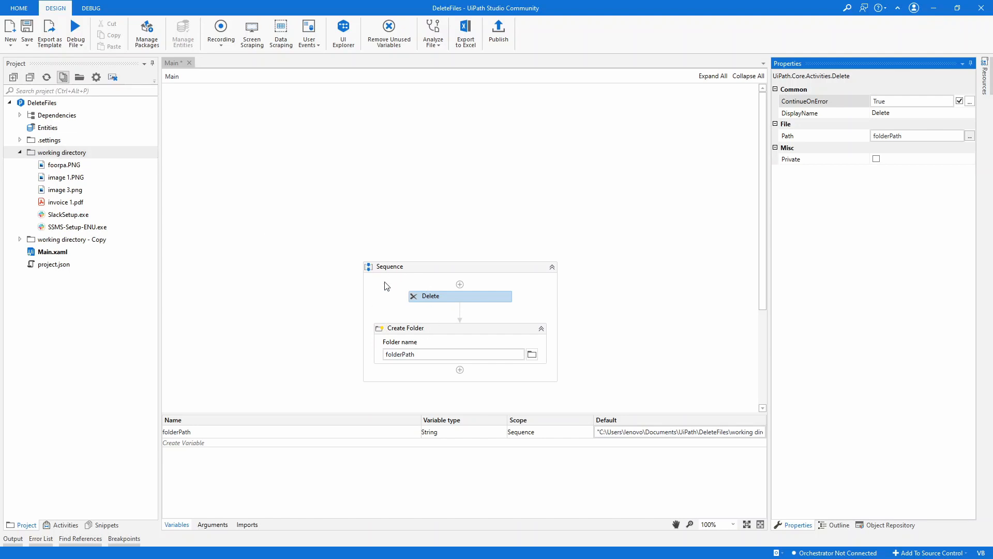
mouse_move(424, 332)
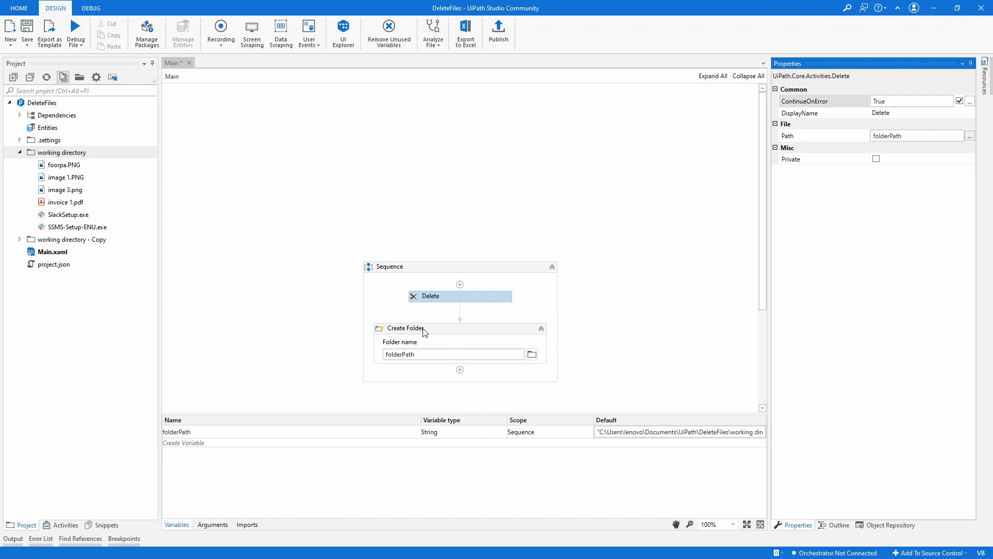
left_click(405, 328)
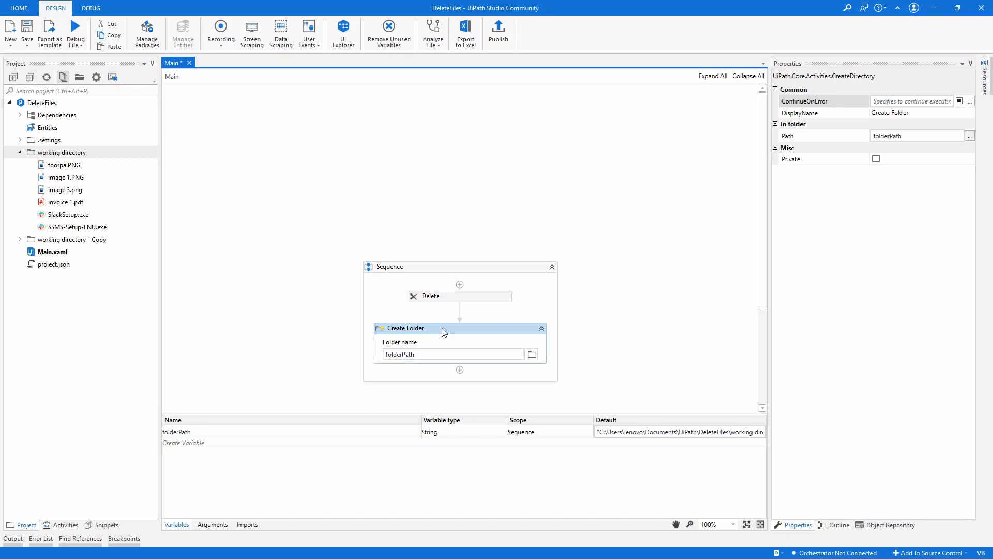
mouse_move(462, 297)
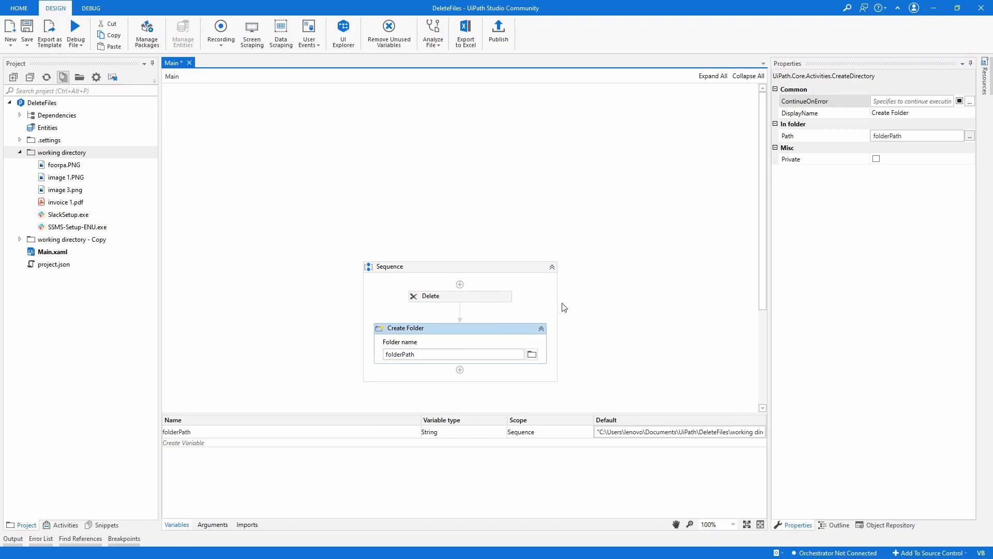
left_click(431, 295)
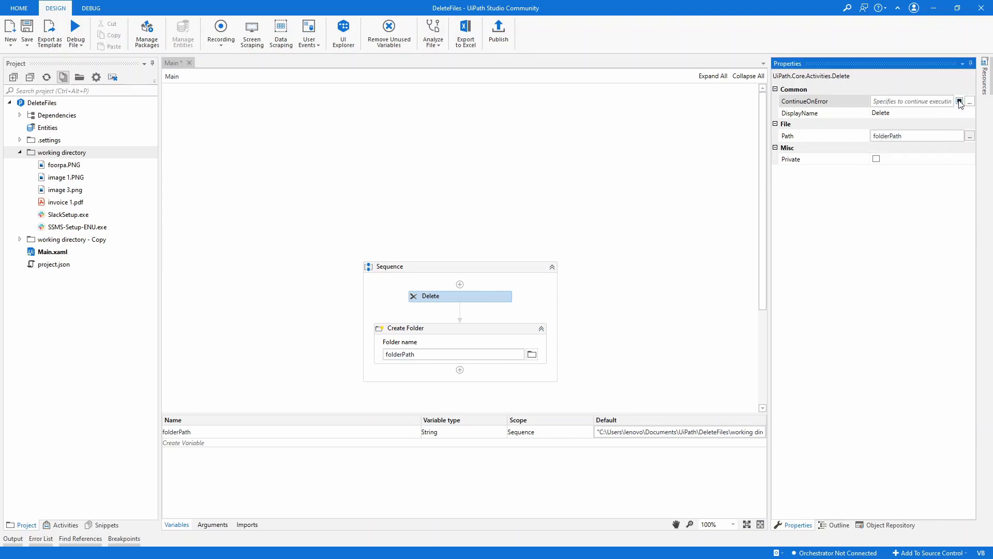
mouse_move(459, 285)
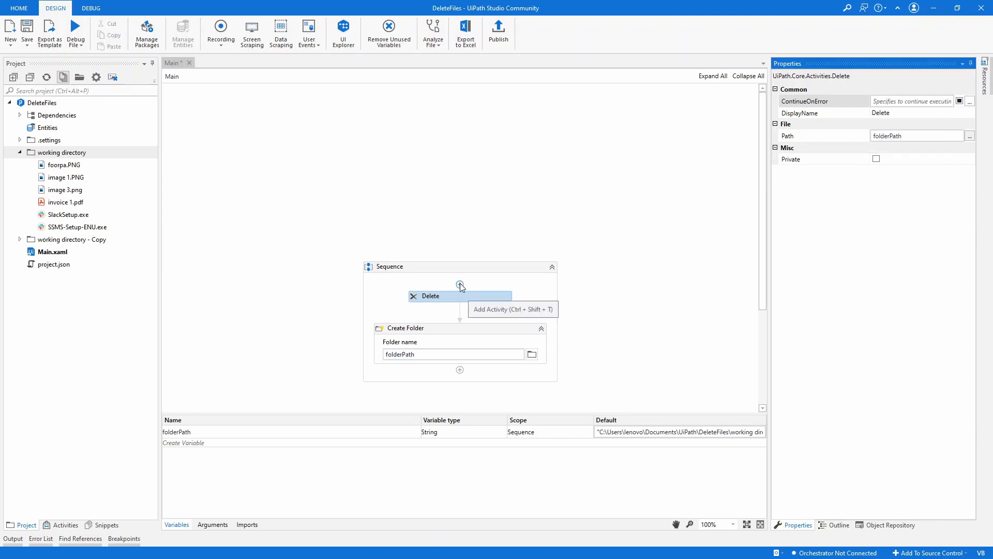
- Insert an If above Delete with condition Directory.Exists(folderPath)
left_click(459, 285)
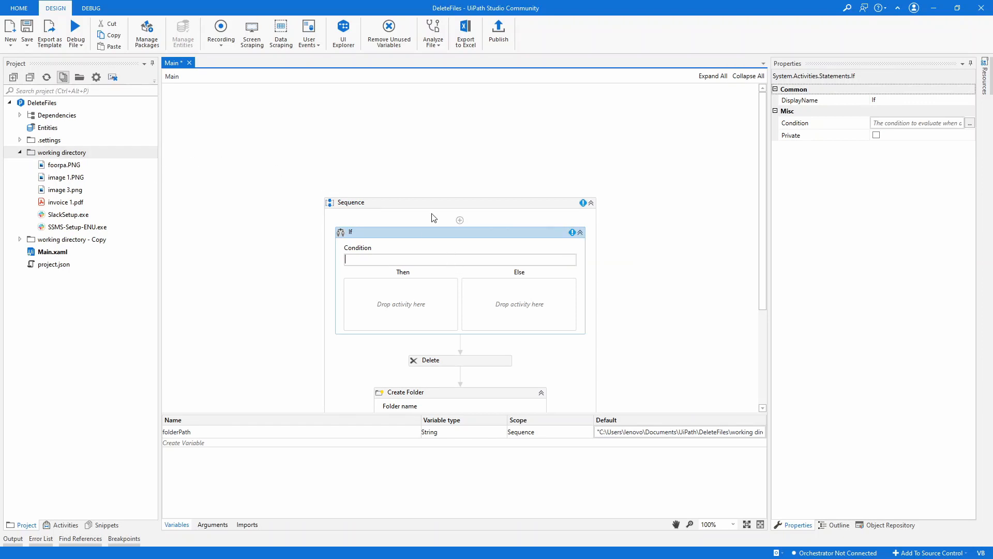
type("Directory.Exists")
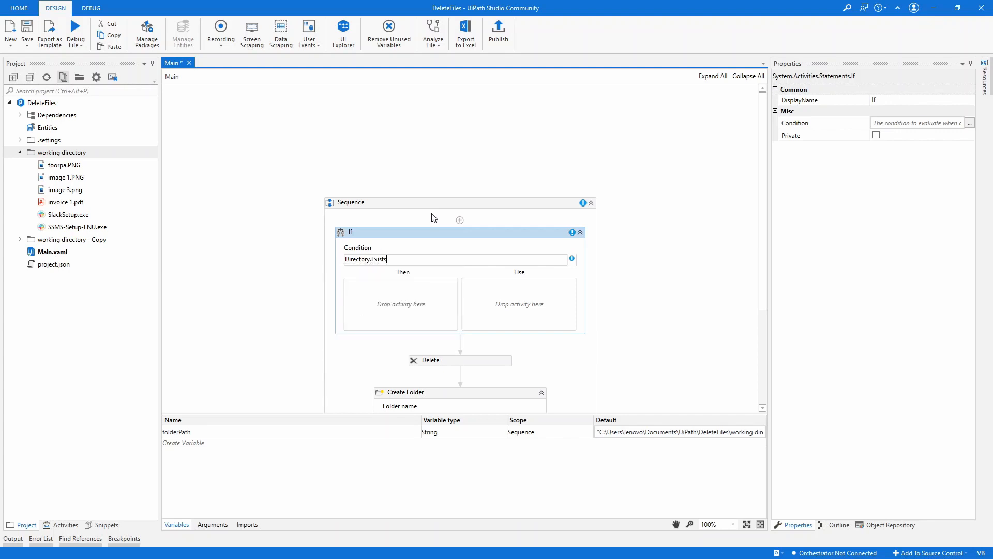
type("()")
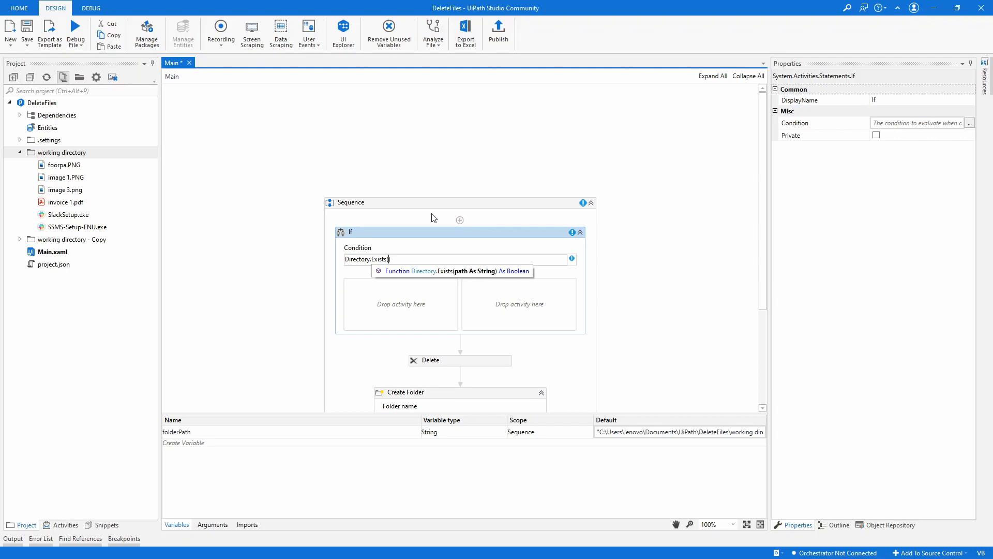
type("f")
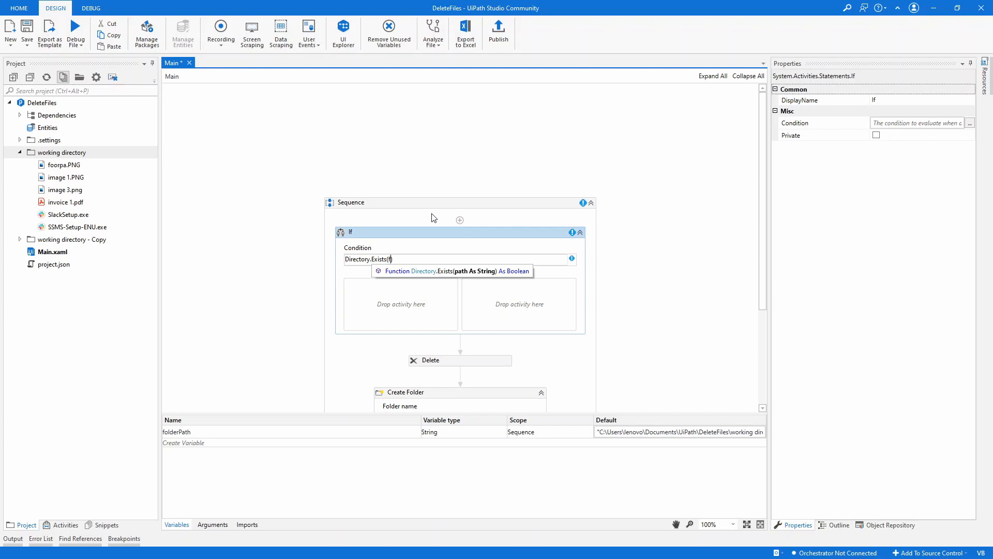
type("olderPath)")
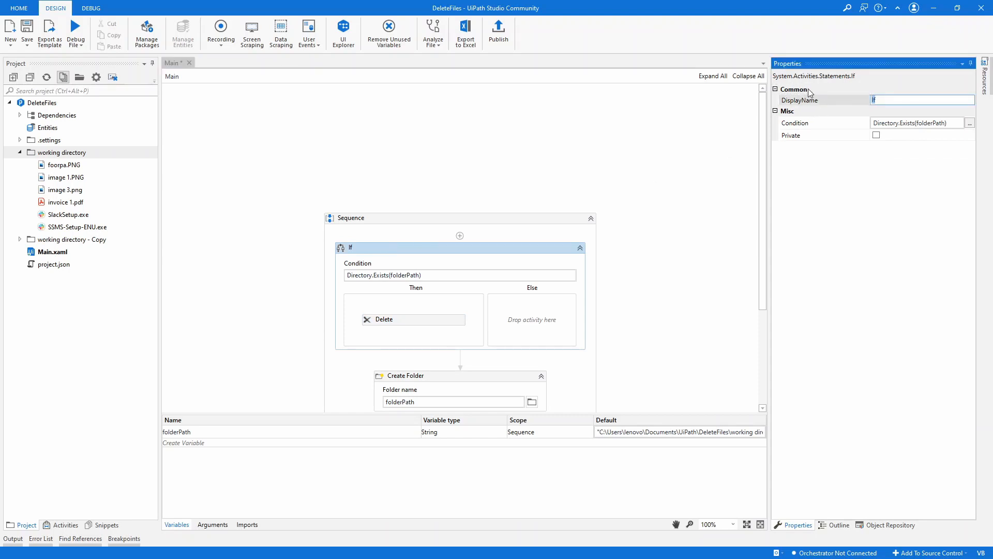
- Name the If 'Ensure flder exists' with Delete inside it, then review Create Folder
type("Ensure flder exists")
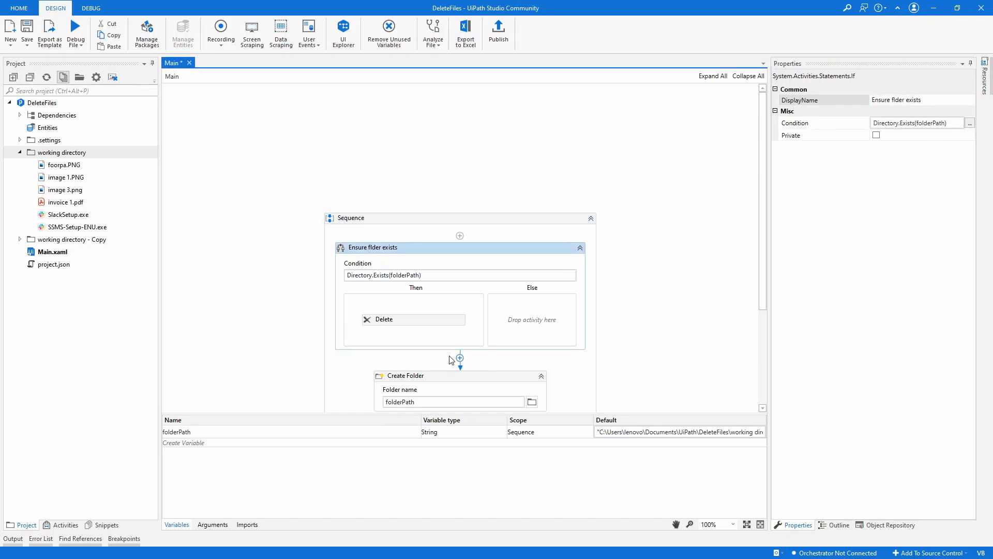
left_click(406, 375)
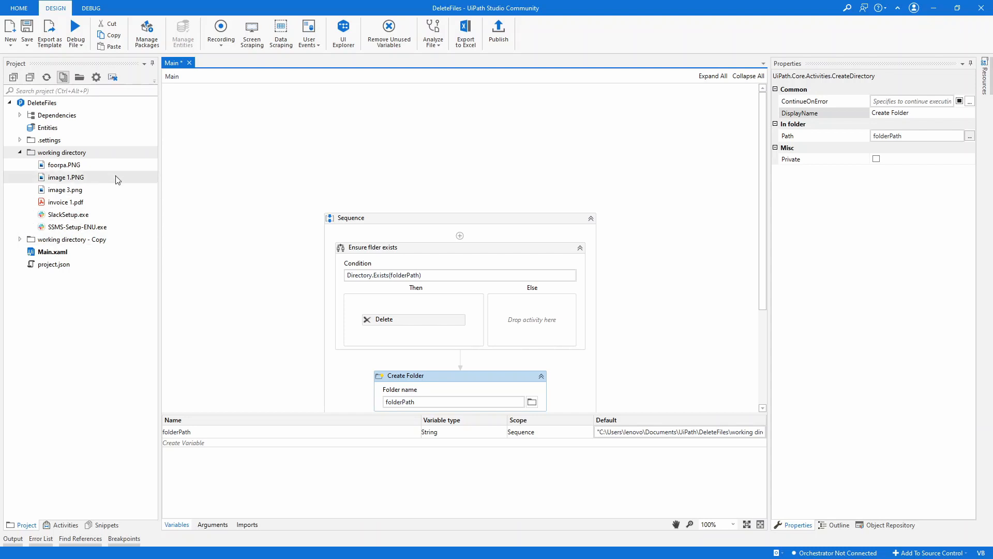
mouse_move(72, 157)
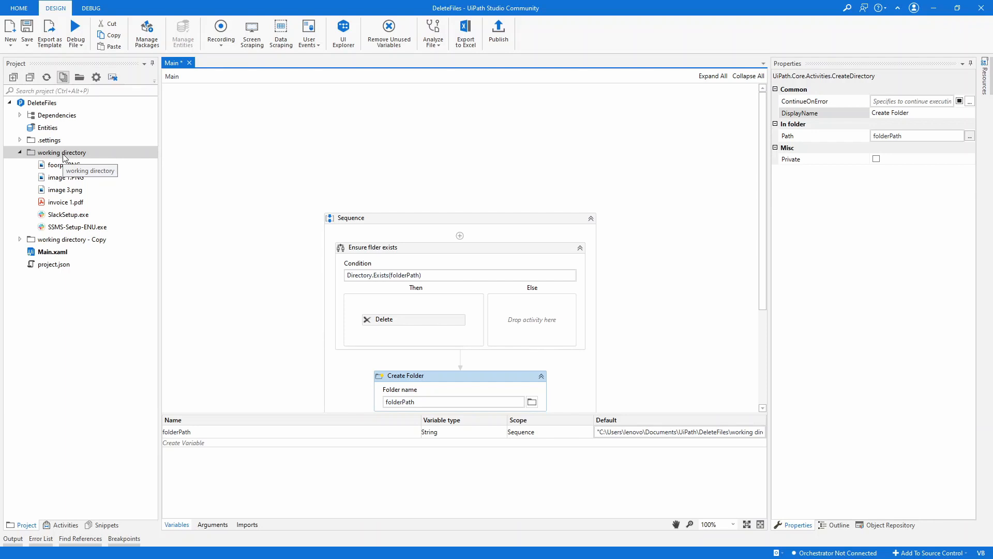
scroll("down", 3)
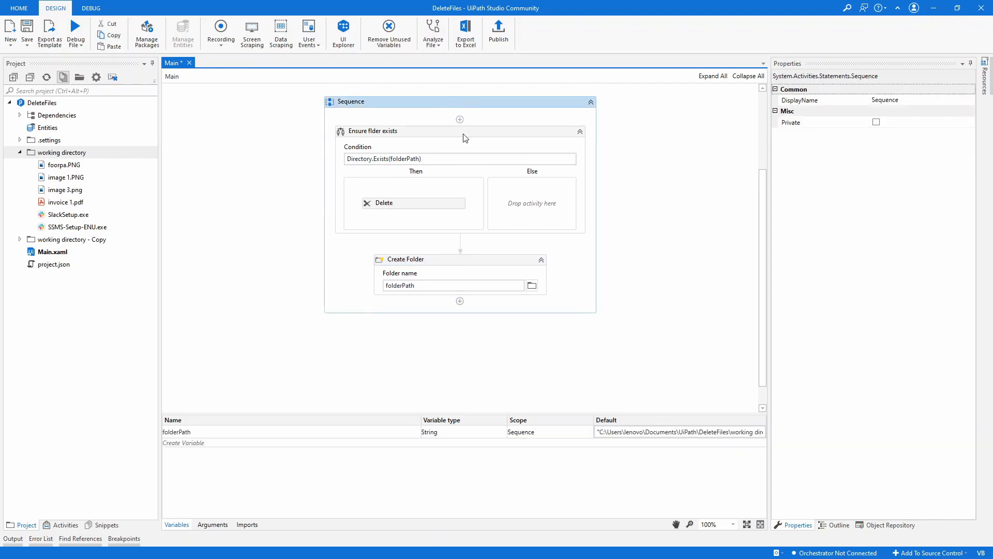
- Collapse the folder-steps sequence inside an outer Sequence and add an empty Sequence above it
left_click(464, 326)
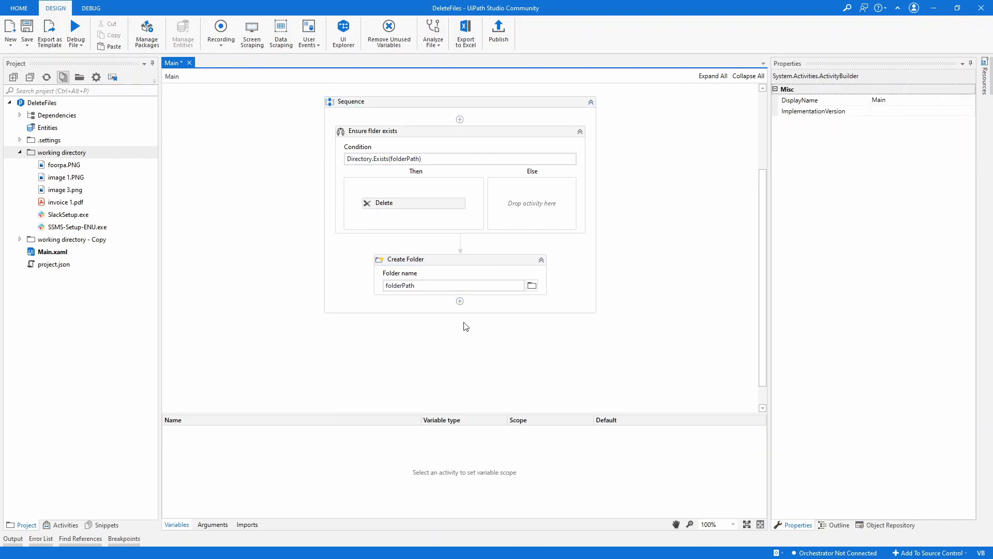
mouse_move(445, 130)
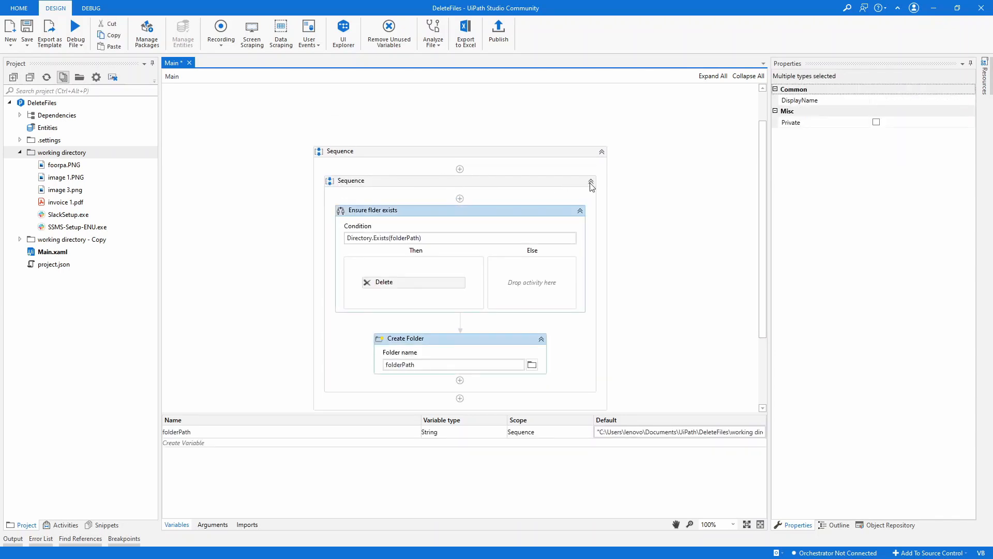
left_click(591, 184)
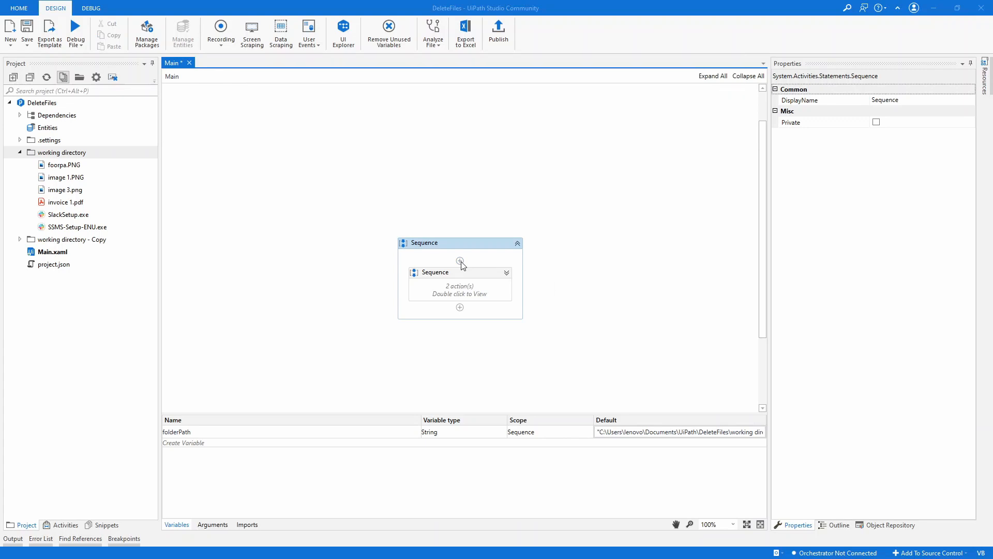
left_click(459, 264)
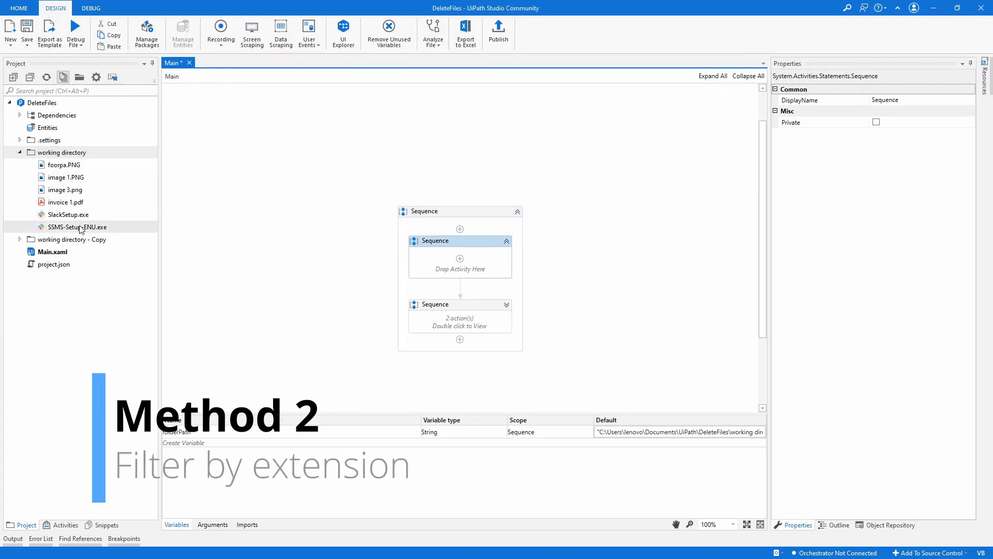
mouse_move(459, 259)
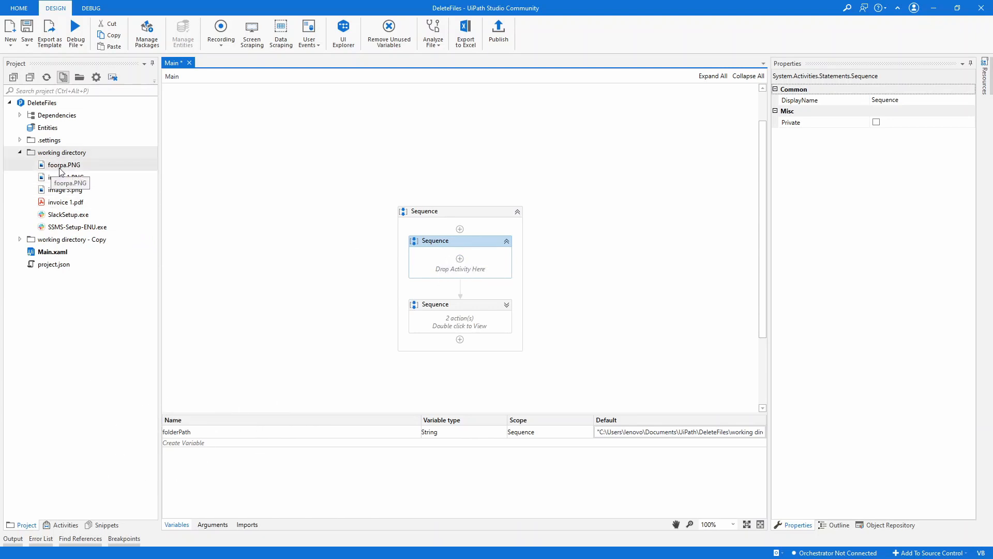
mouse_move(68, 216)
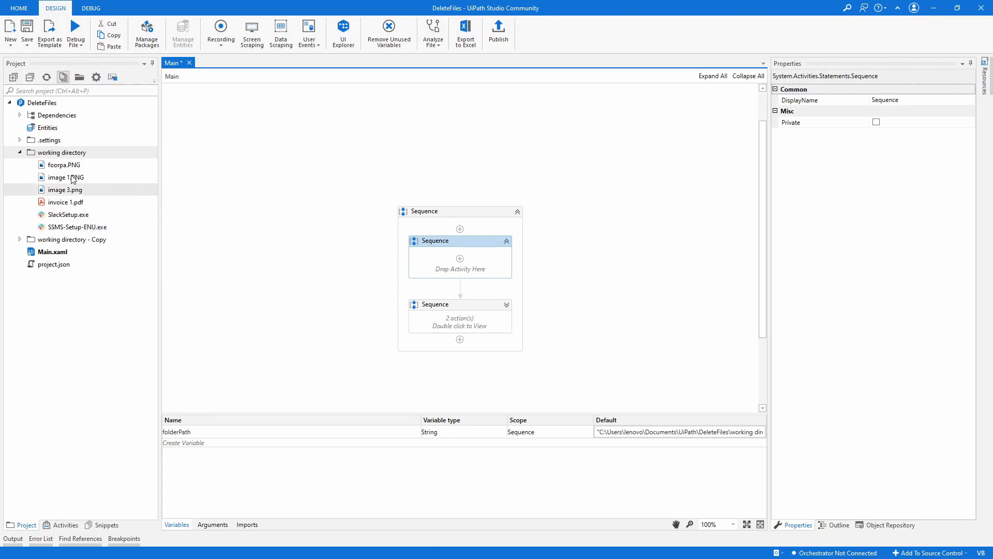
mouse_move(459, 259)
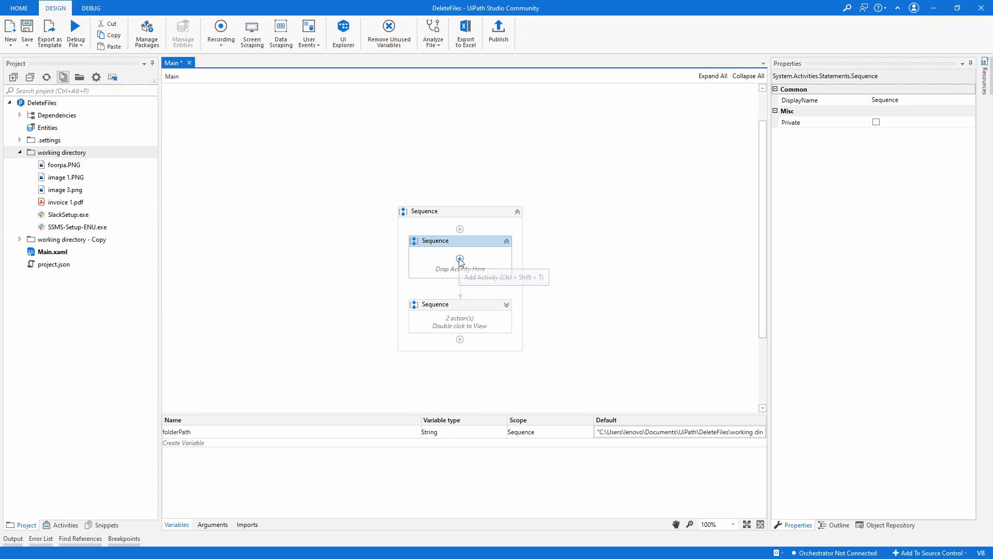
- Add a For Each with loop variable 'file' and begin its Values as Directory
type("for eac")
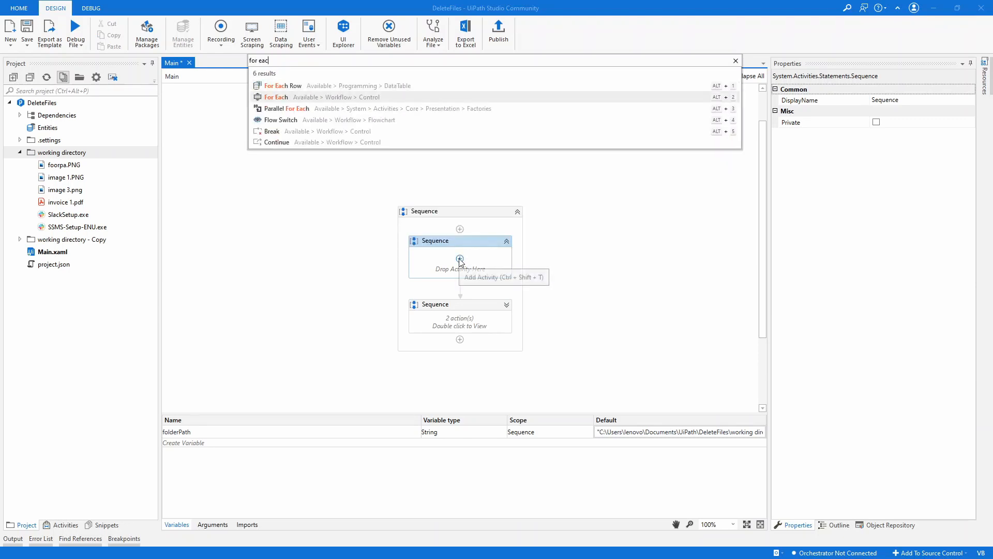
left_click(276, 97)
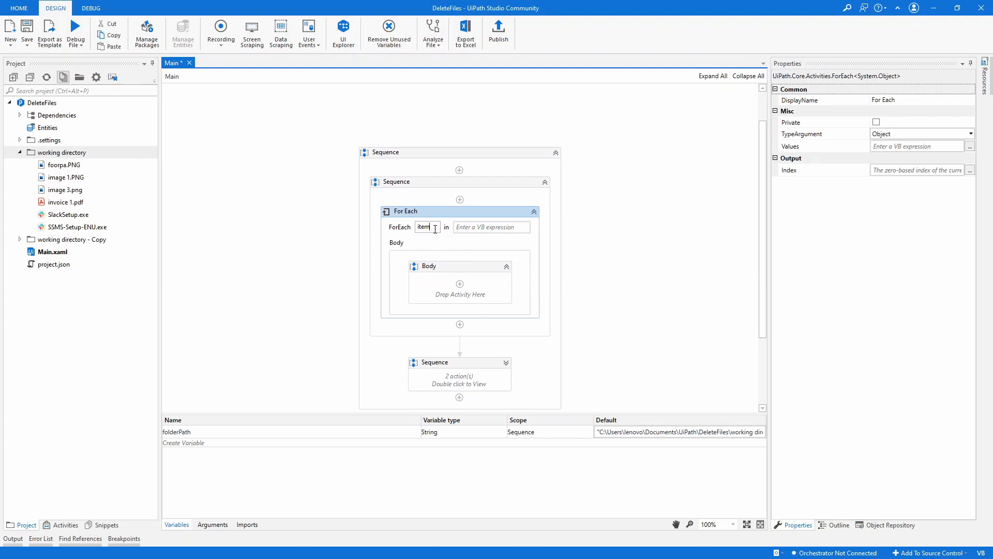
double_click(427, 226)
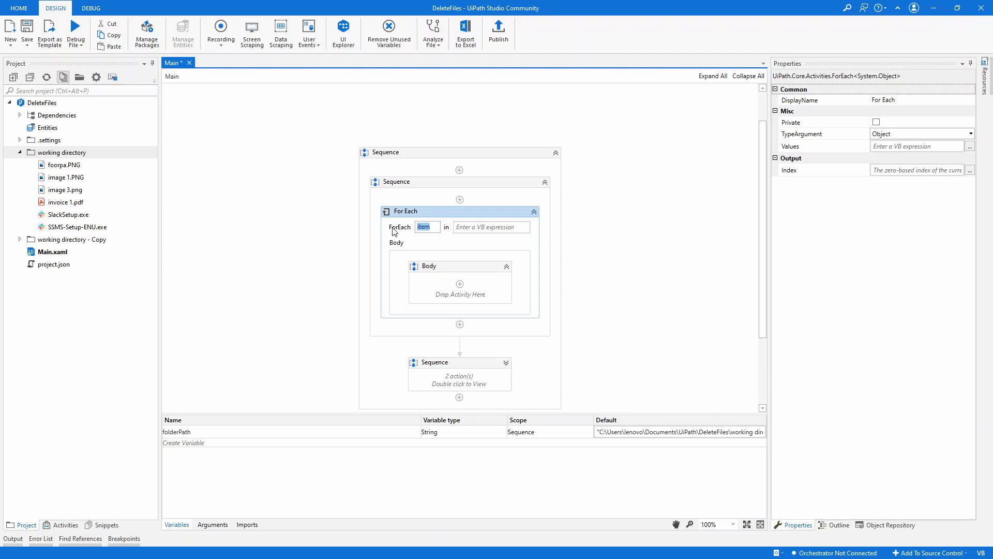
type("file")
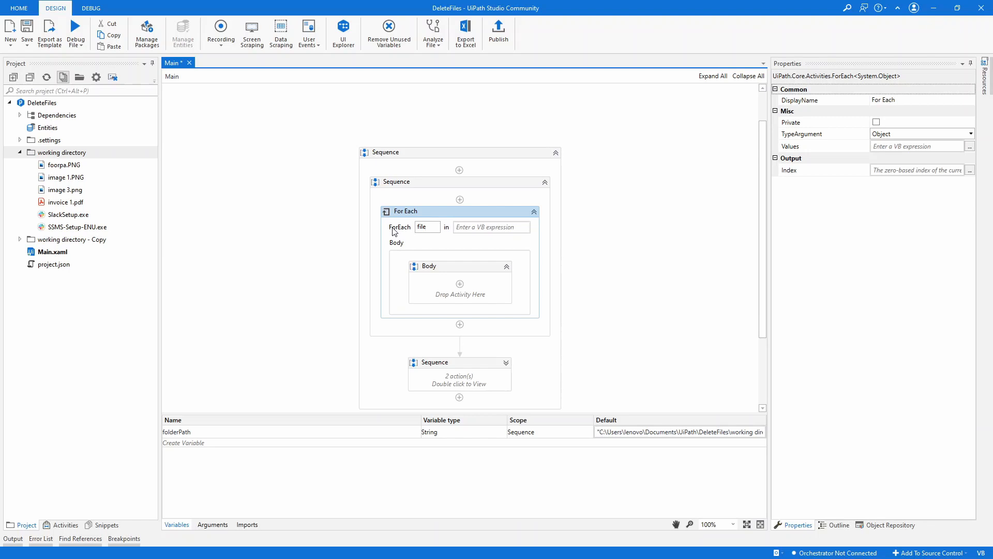
left_click(490, 226)
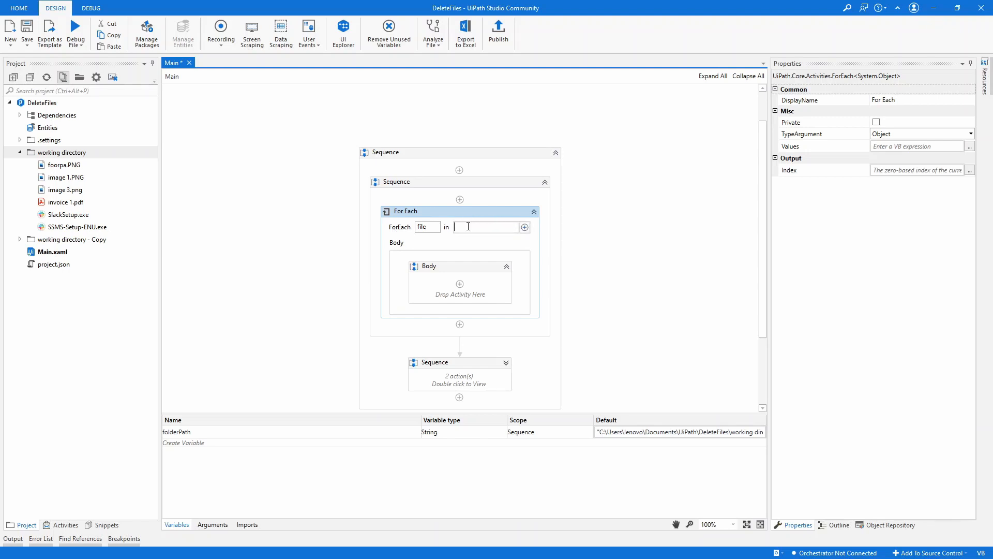
type("Directory.")
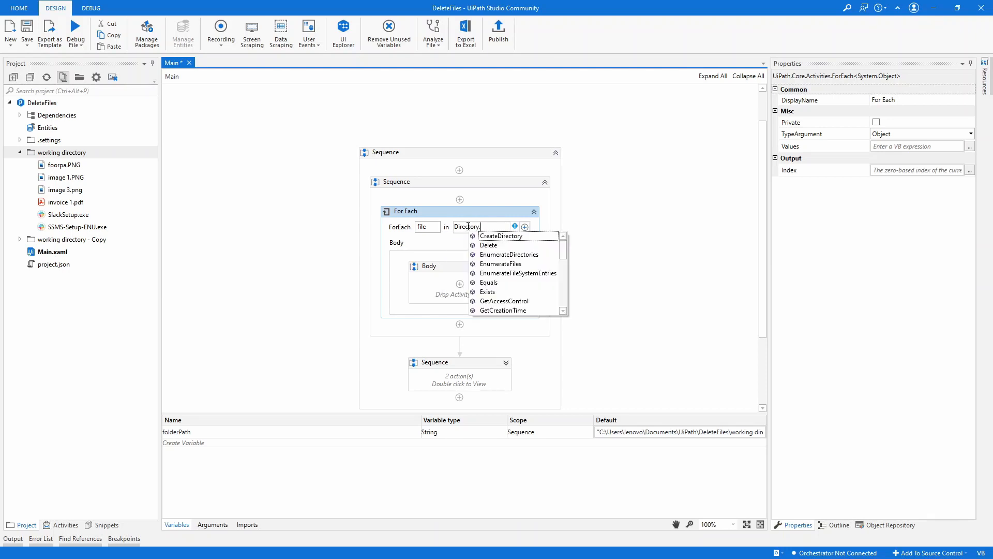
- Write Values as Directory.EnumerateFiles(folderPath, "*.png", SearchOption.) using the overload list
type("en")
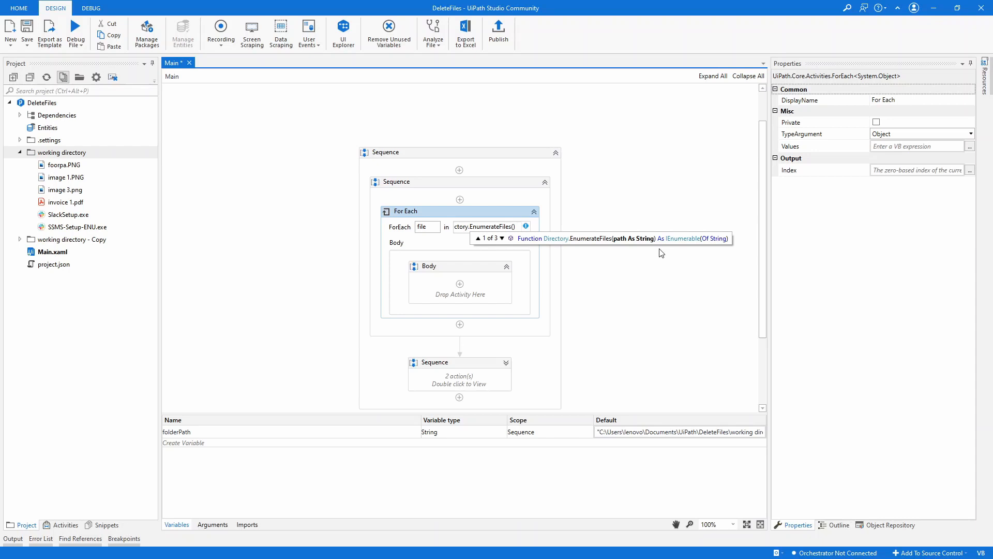
type("folder")
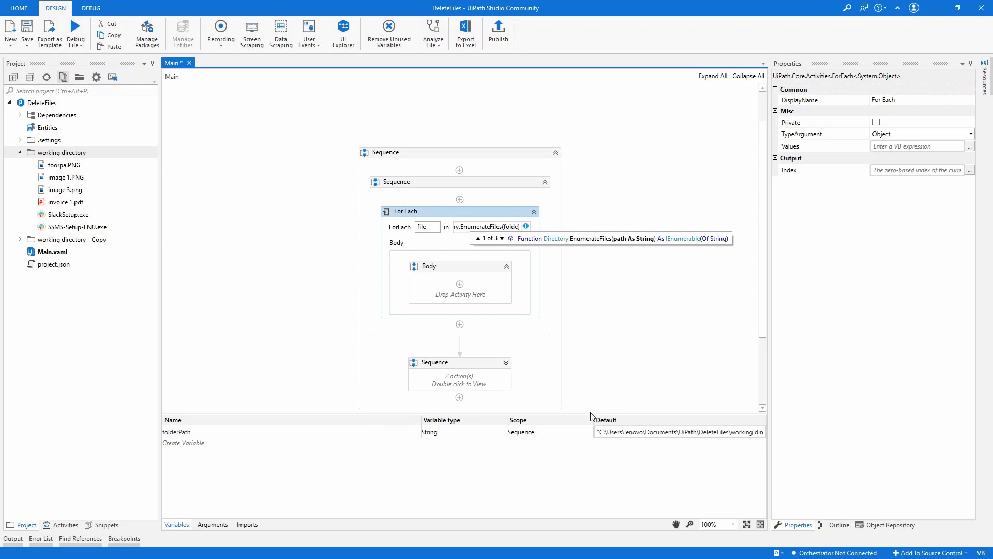
type("folderPath")
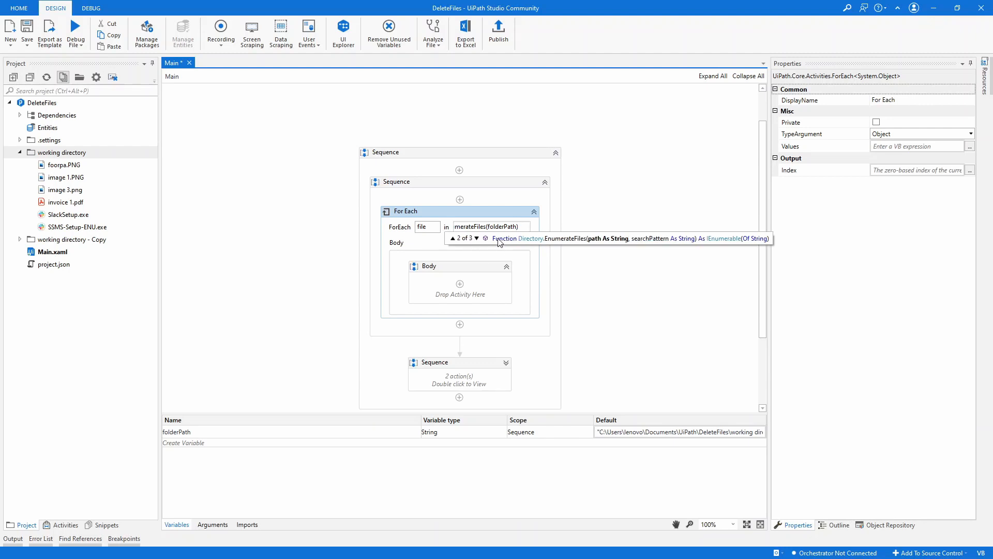
left_click(455, 238)
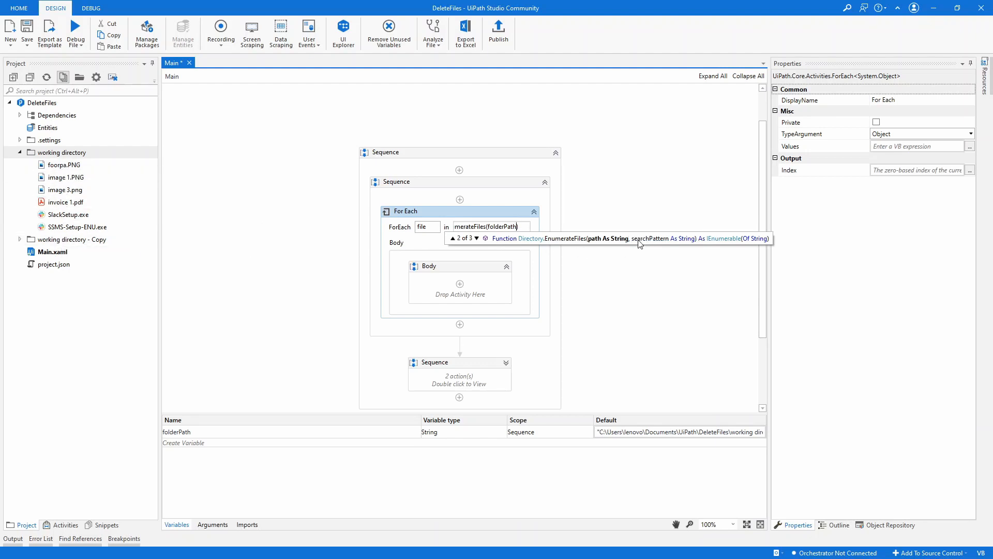
mouse_move(653, 247)
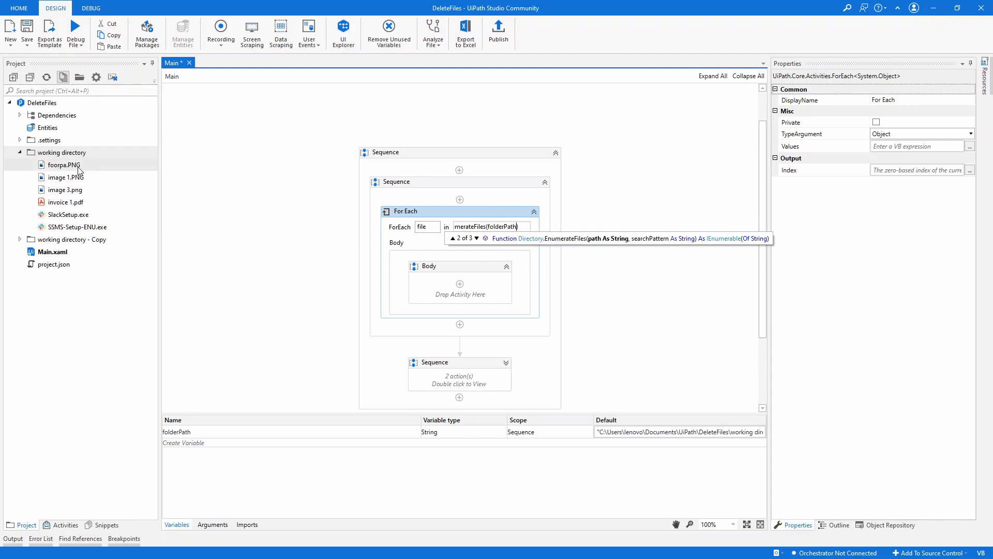
mouse_move(83, 190)
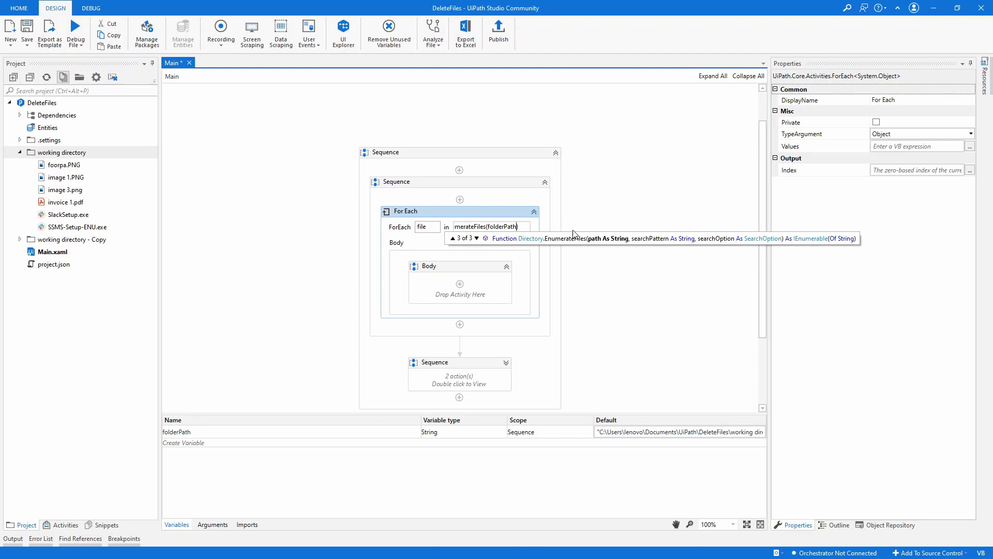
type(", T")
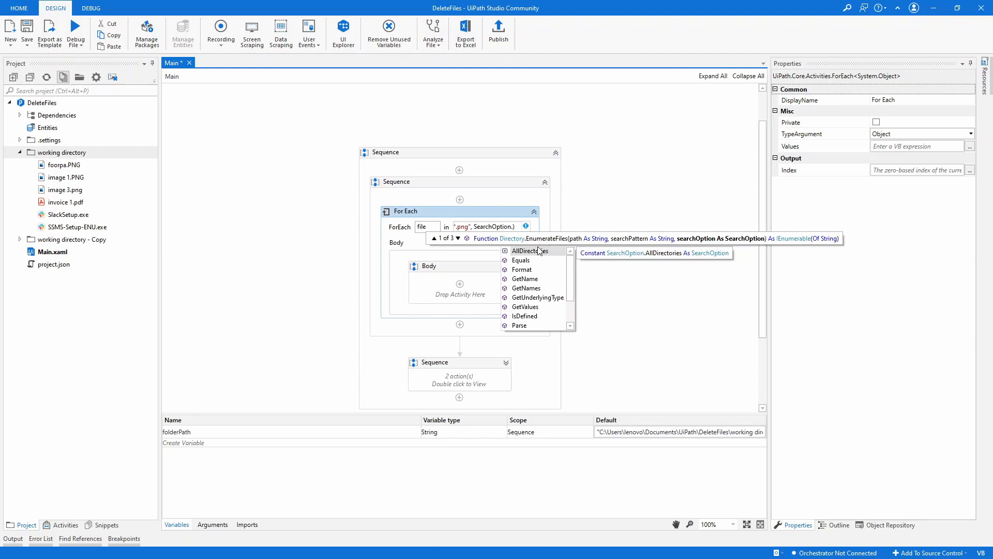
mouse_move(179, 194)
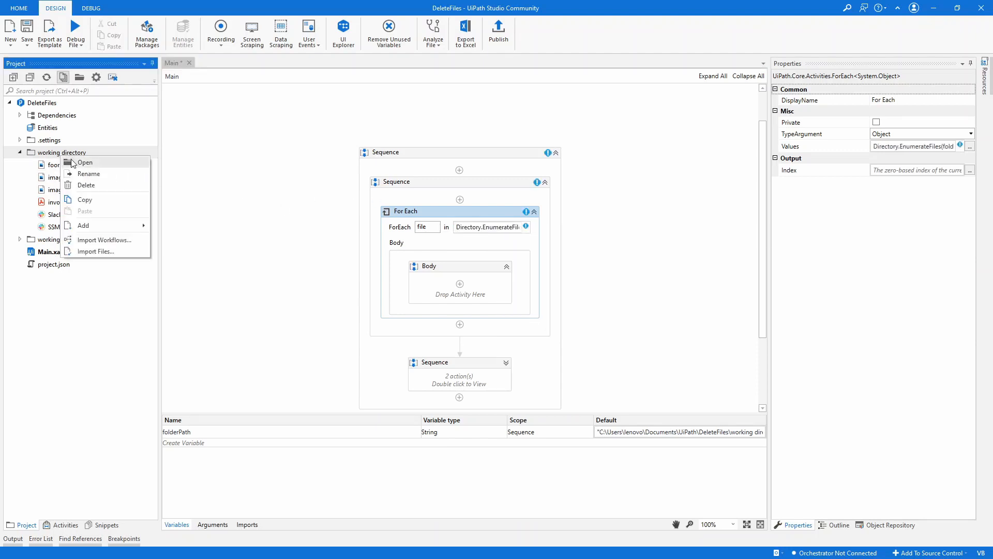
- Create 'folder 1' in the working directory and move image 1.PNG, image 3.png and SlackSetup.exe into it
left_click(84, 162)
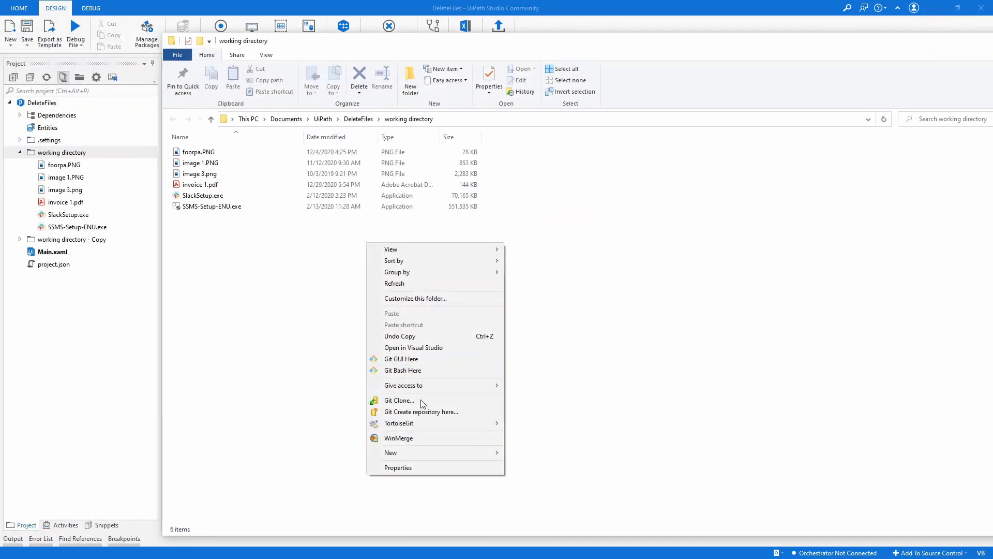
mouse_move(390, 452)
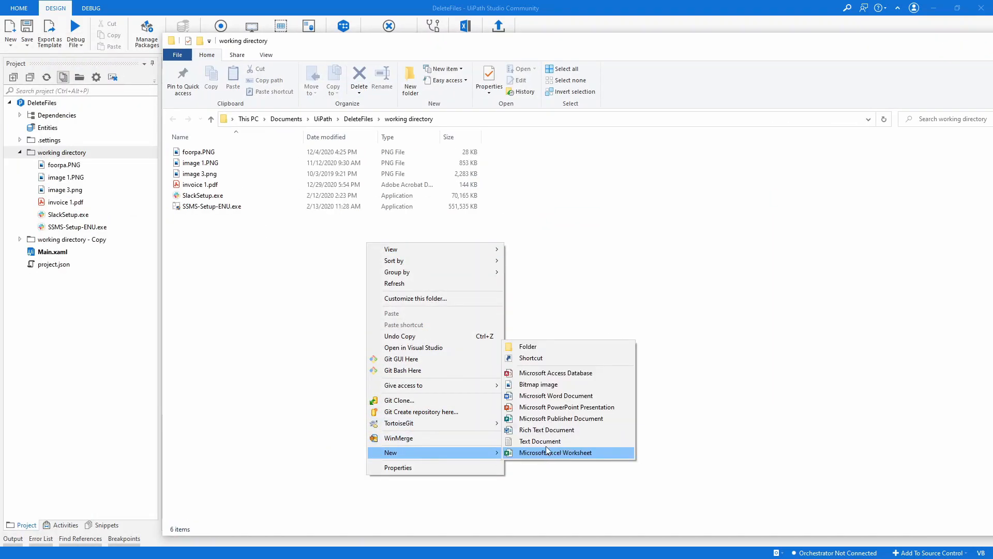
left_click(527, 347)
type("folder 1")
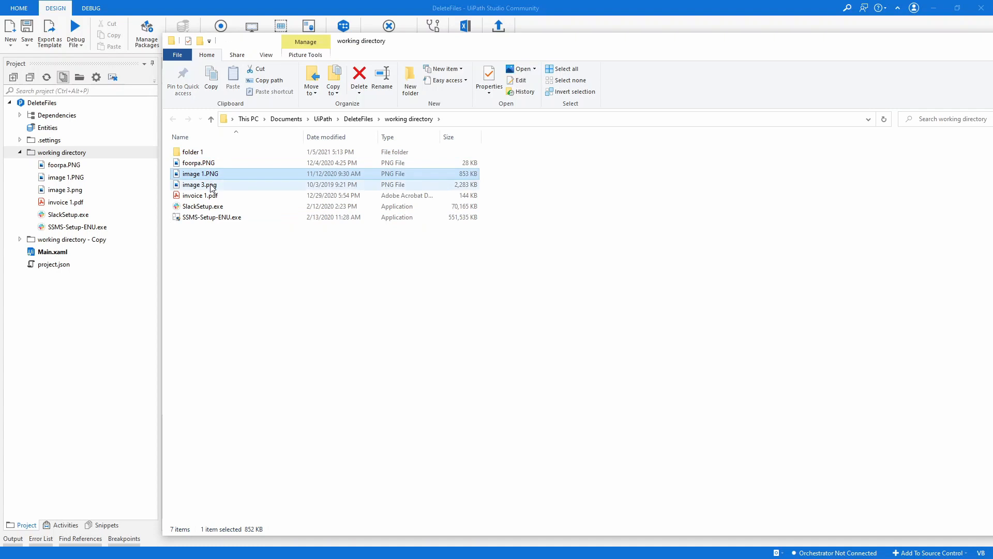
left_click(200, 195)
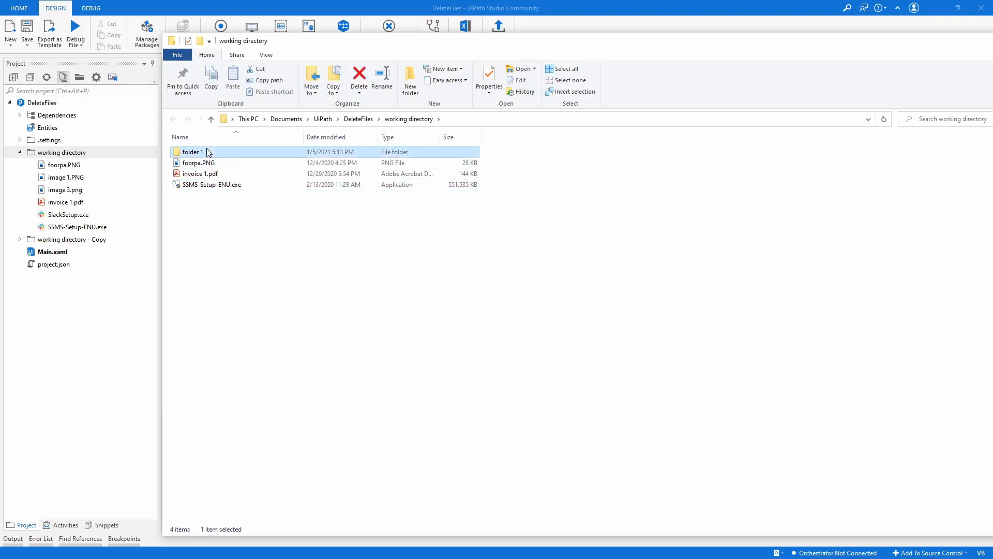
double_click(192, 151)
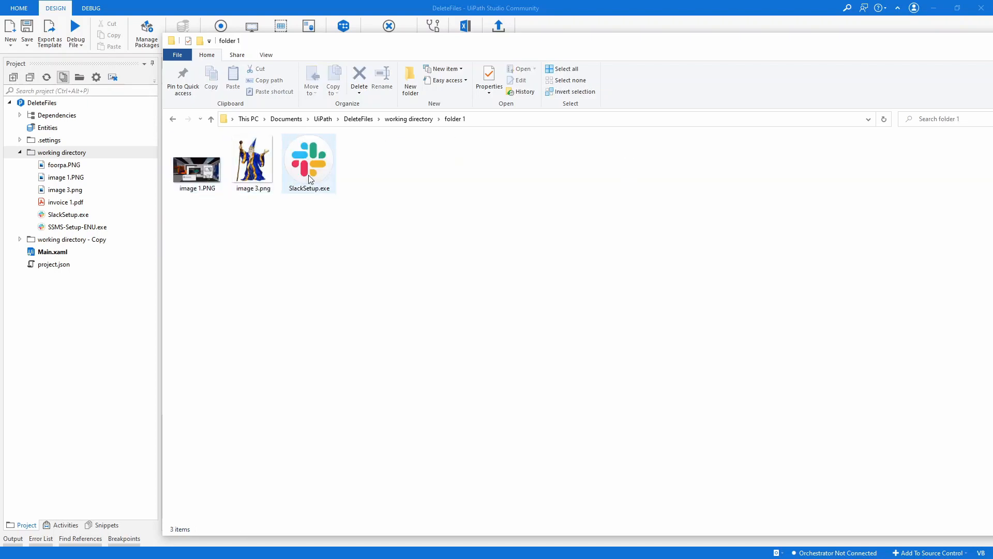
left_click(211, 119)
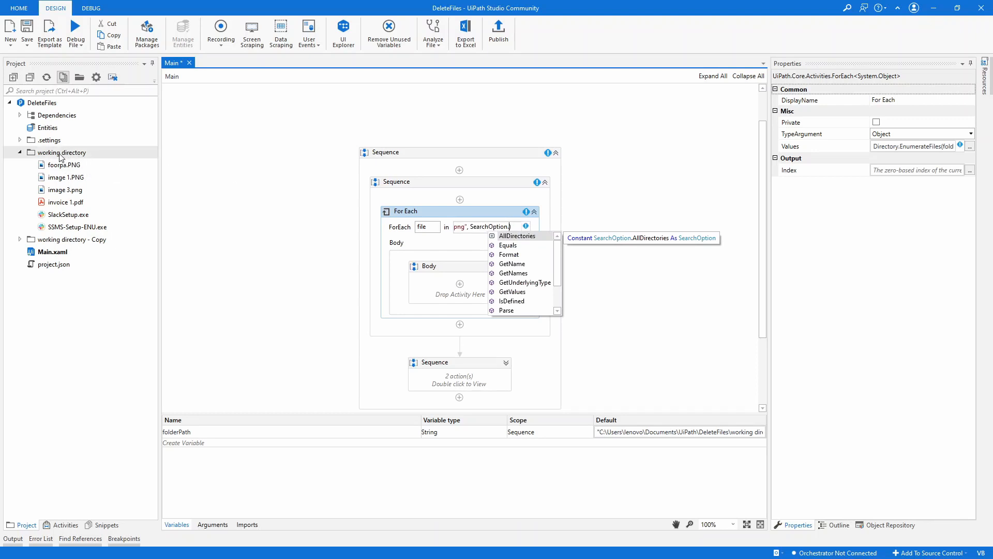
mouse_move(62, 158)
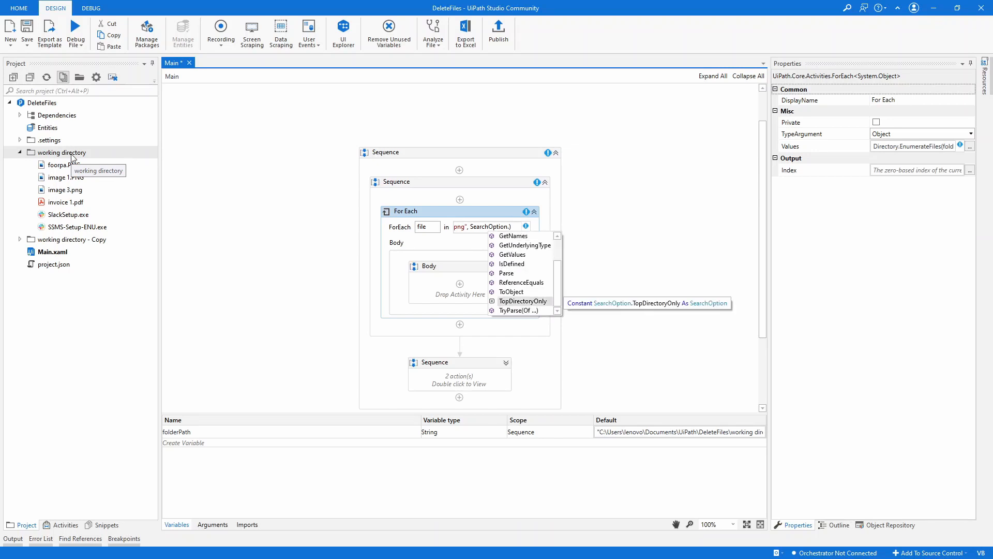
- Complete the expression with SearchOption.TopDirectoryOnly and check folder 1's files in the Project panel
left_click(522, 302)
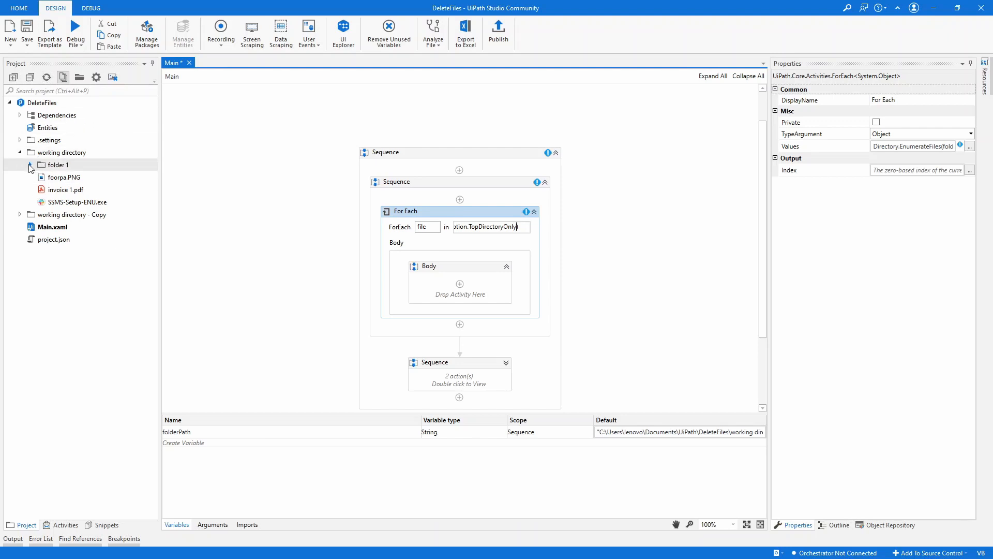
left_click(30, 164)
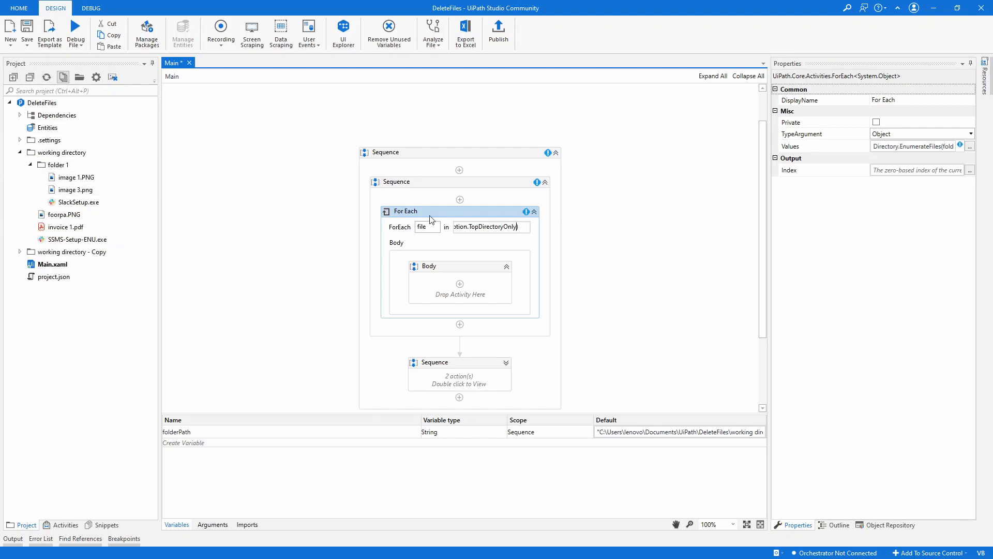
left_click(63, 214)
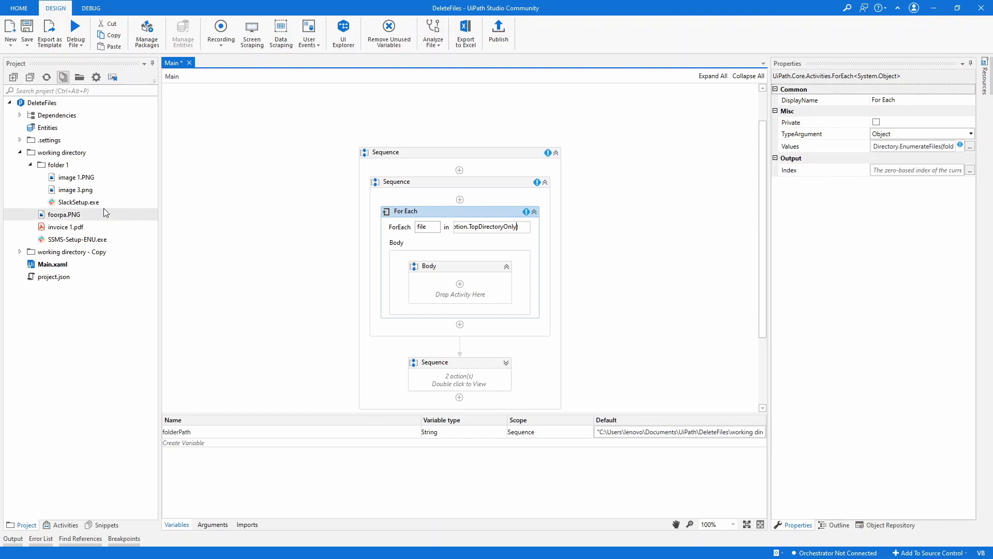
left_click(58, 165)
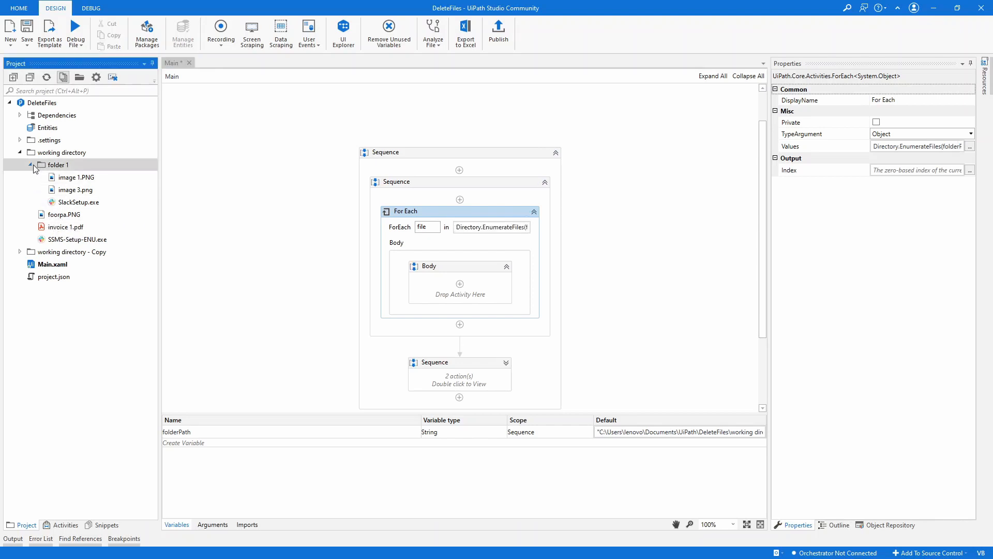
left_click(30, 165)
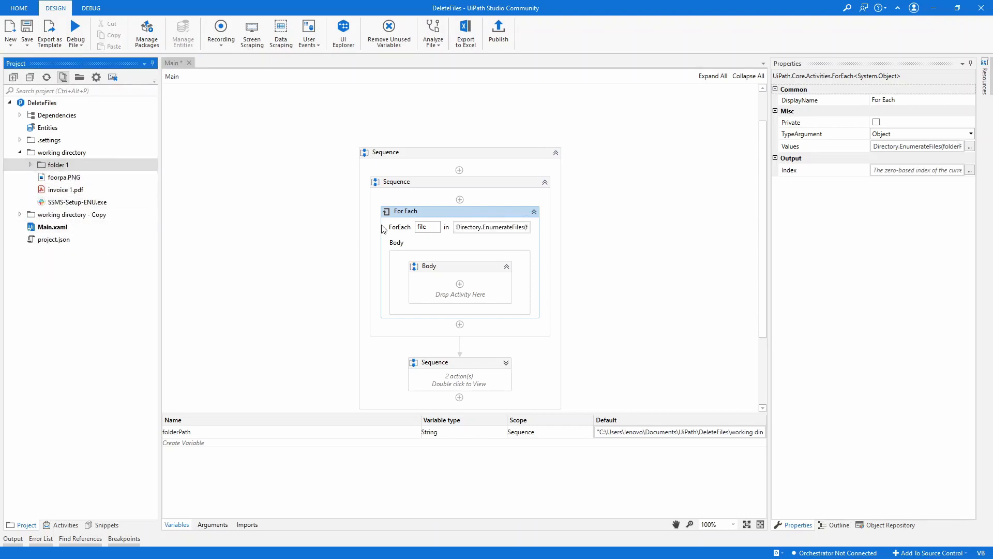
mouse_move(459, 284)
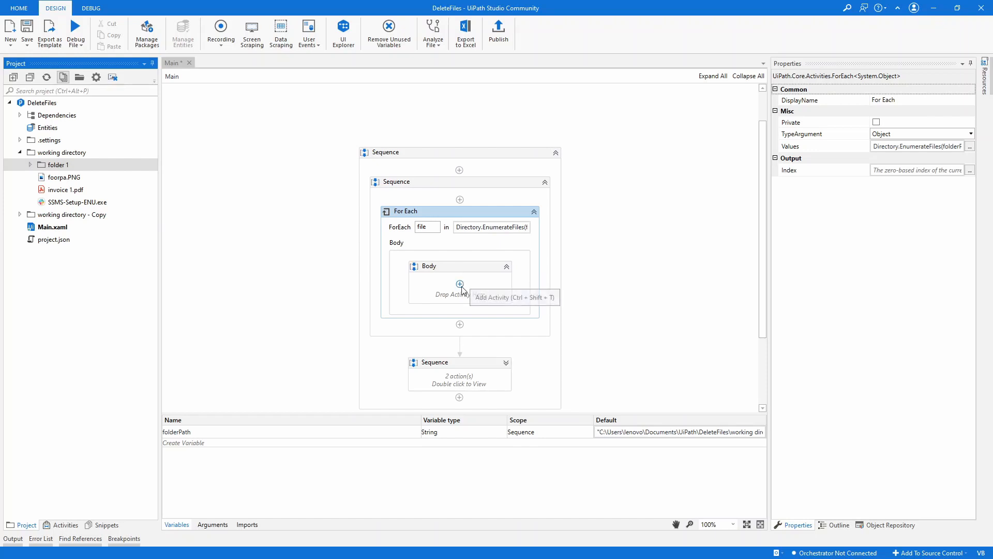
- Add a Log Message in the loop body with Log Level Trace and Message file
left_click(459, 284)
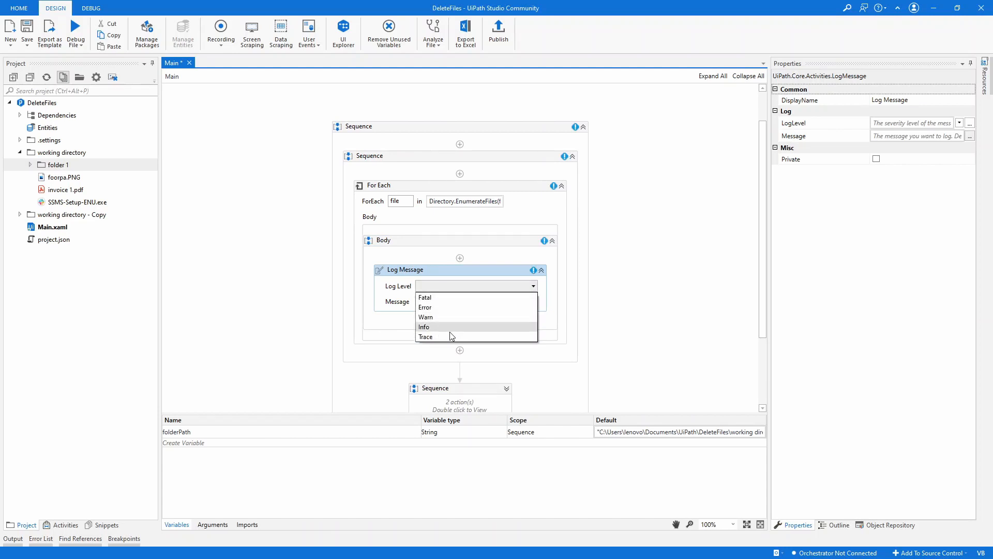
left_click(425, 337)
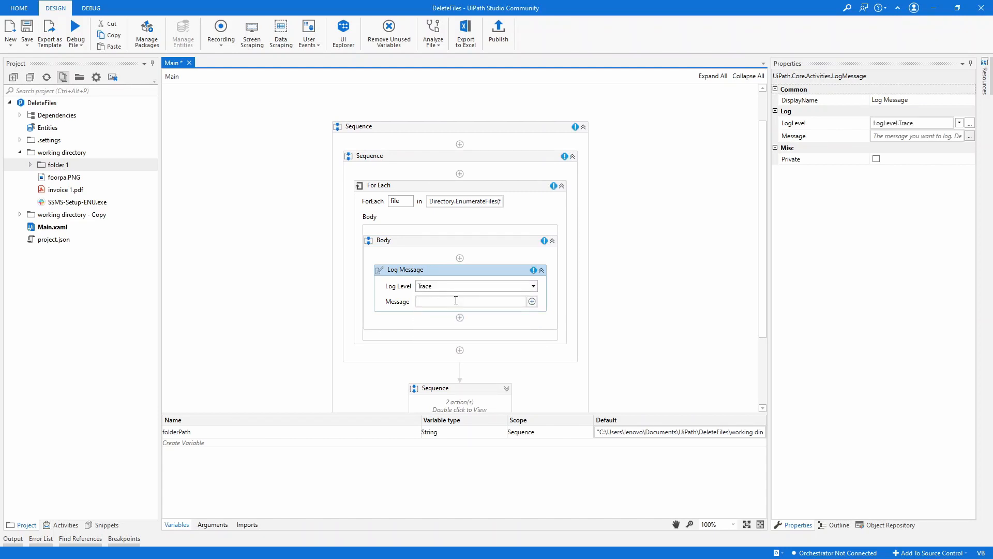
type("file")
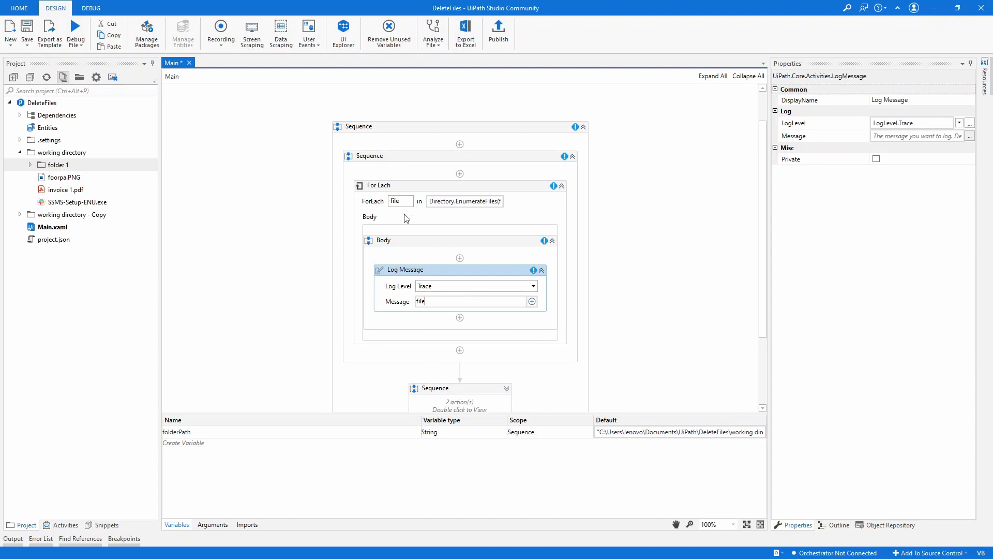
left_click(393, 185)
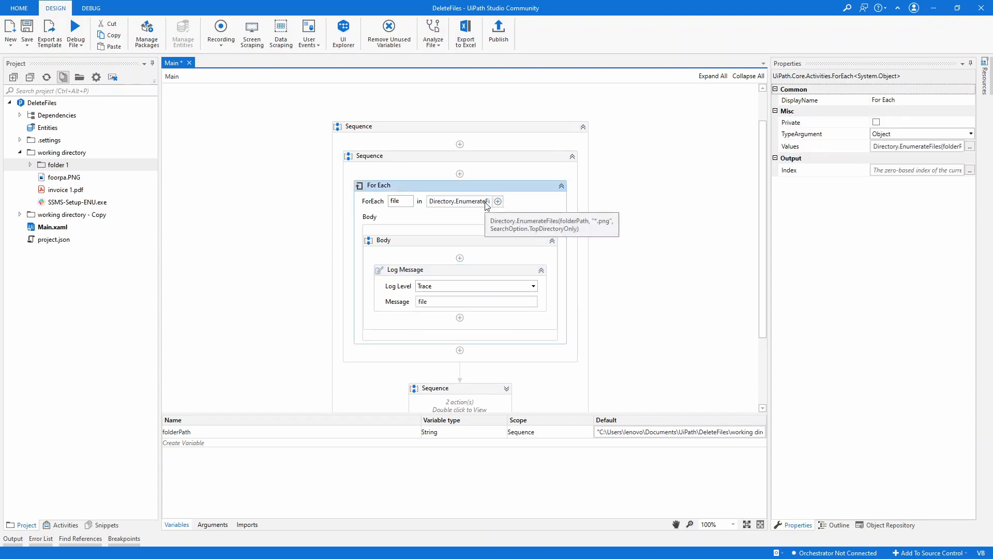
- Review the loop's file expression and set the For Each TypeArgument to String
left_click(459, 200)
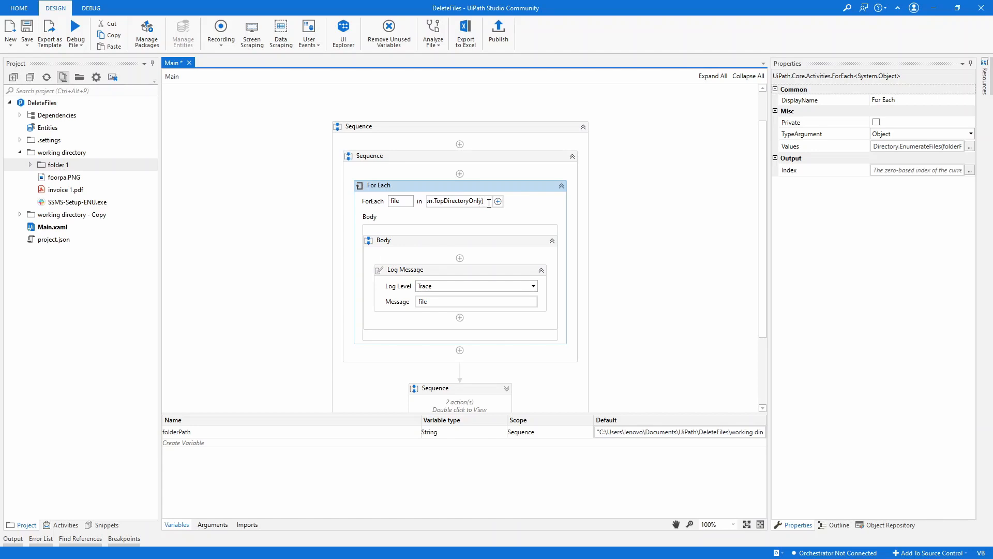
left_click(456, 201)
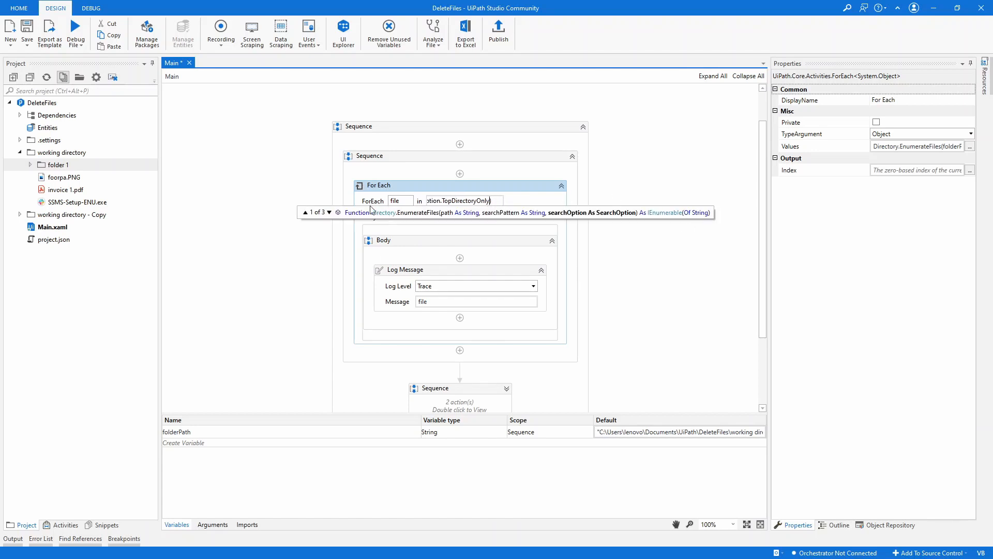
mouse_move(493, 221)
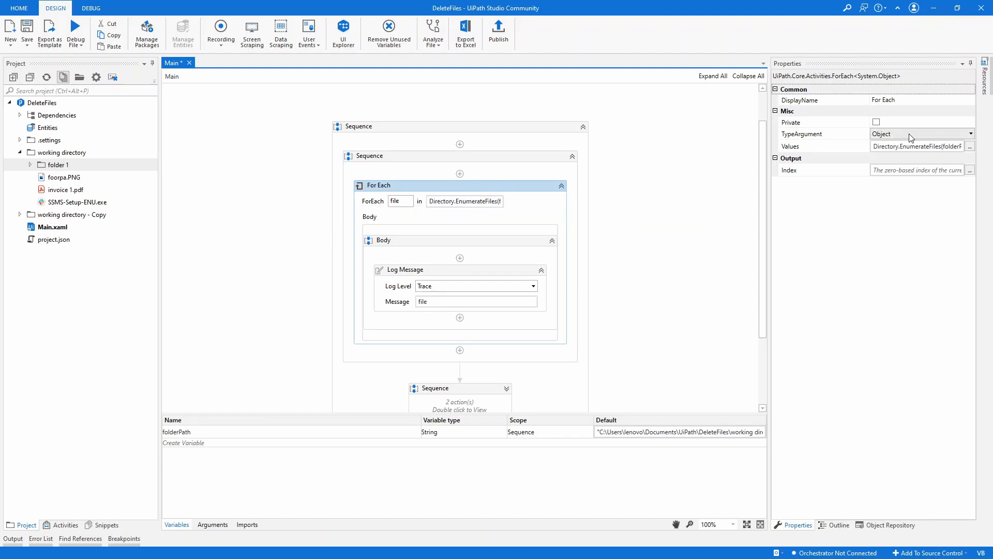
left_click(970, 133)
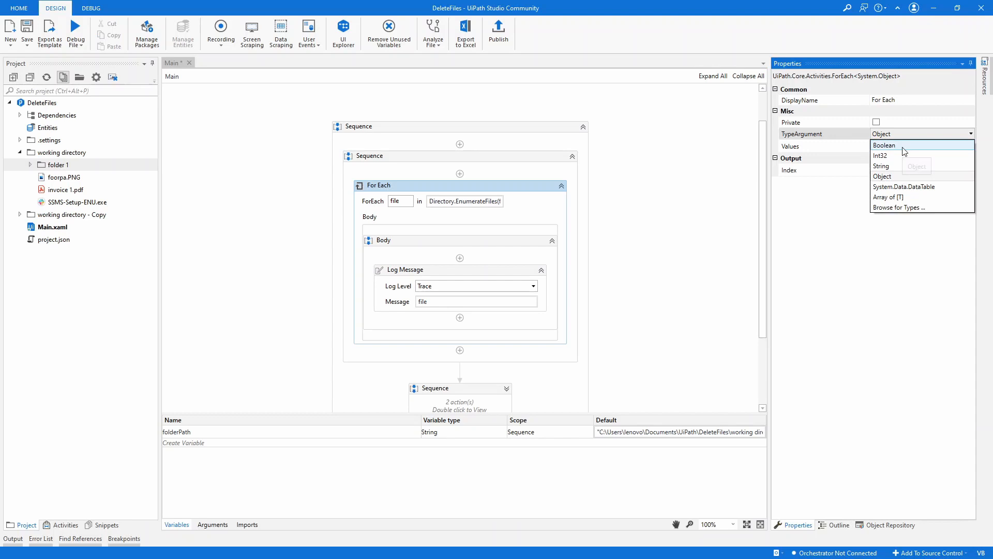
left_click(881, 166)
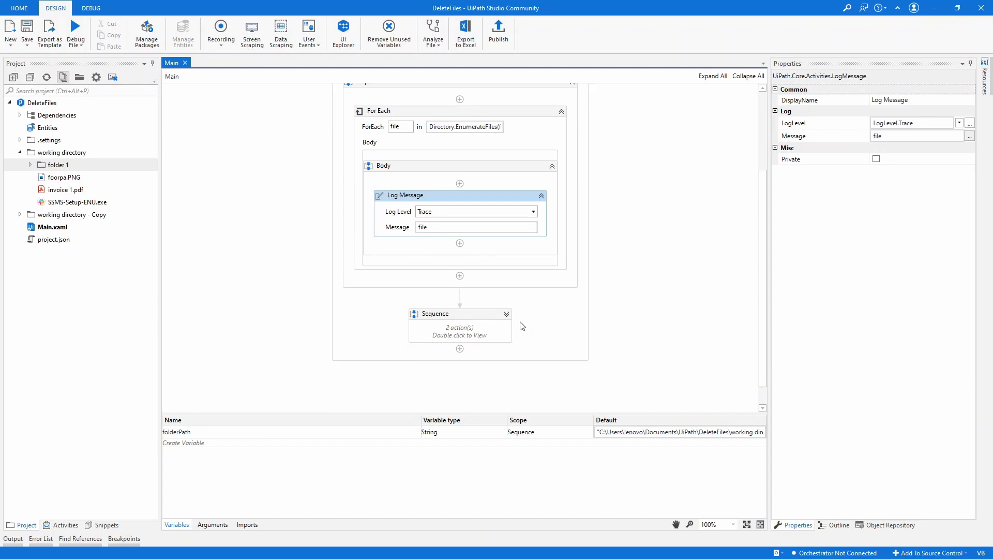
- Comment out the old sequence, review the file expression in the Advanced Editor, then show the Variables panel
right_click(460, 313)
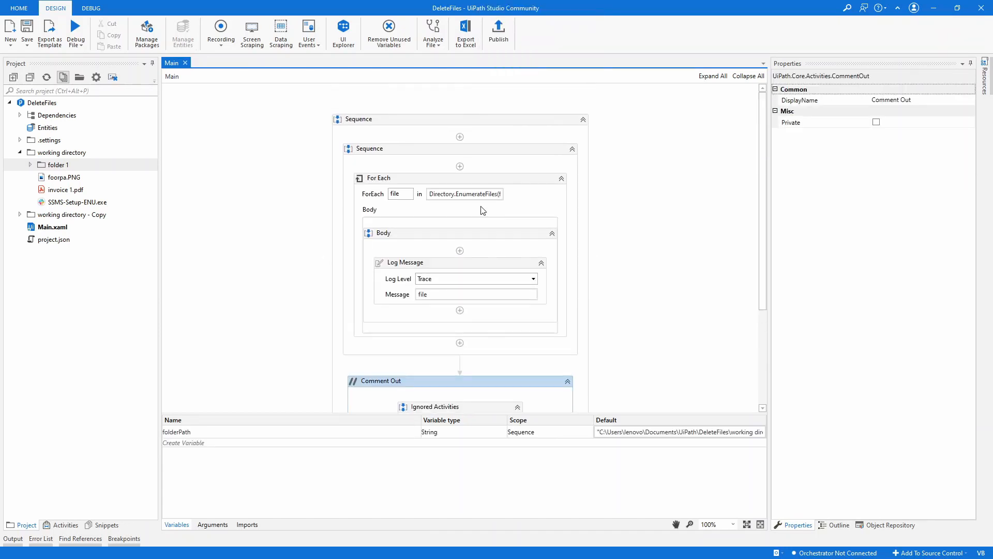
left_click(498, 215)
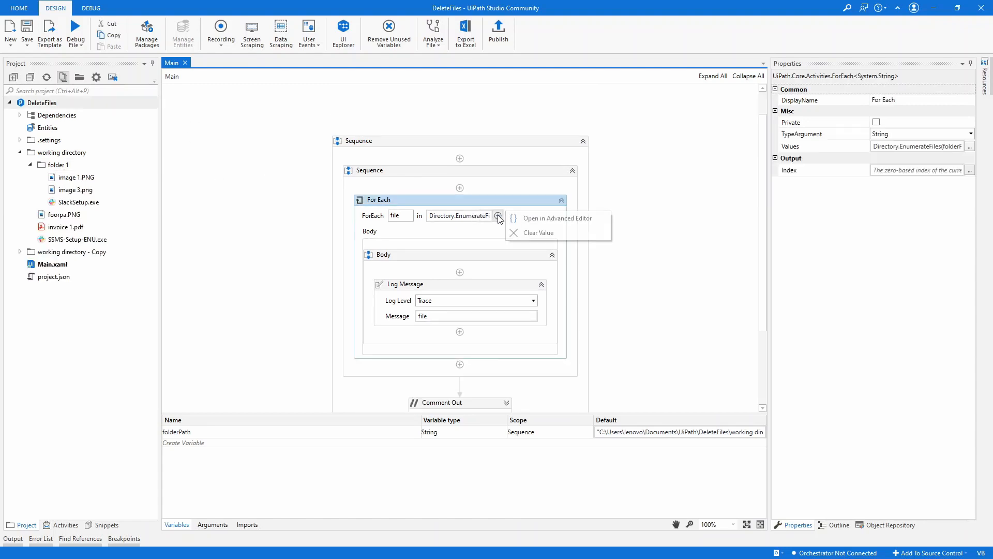
left_click(558, 218)
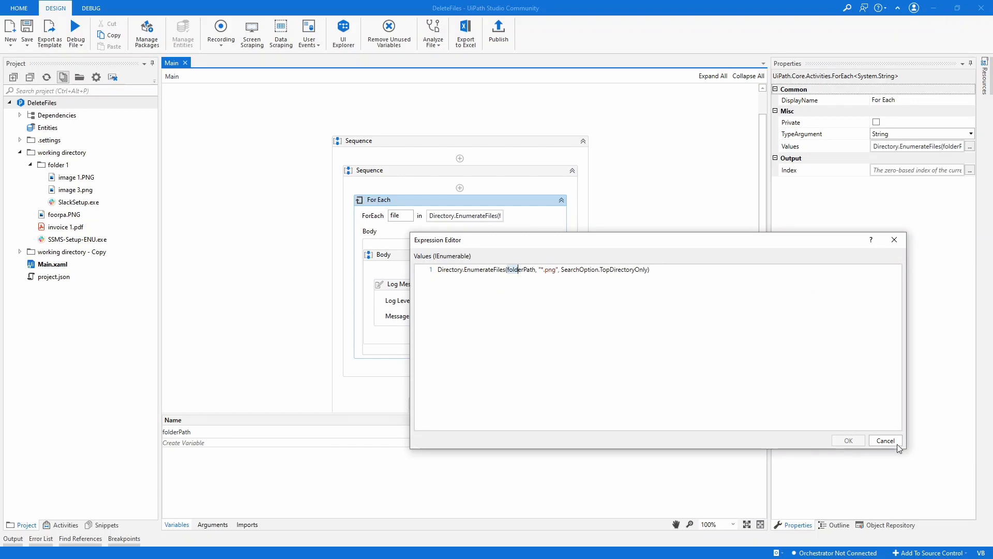
left_click(885, 440)
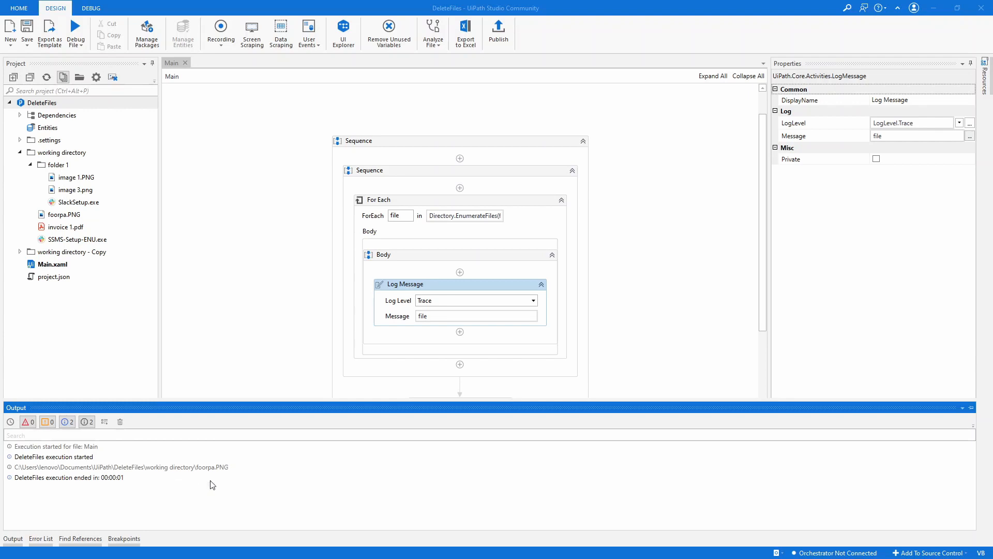
mouse_move(209, 467)
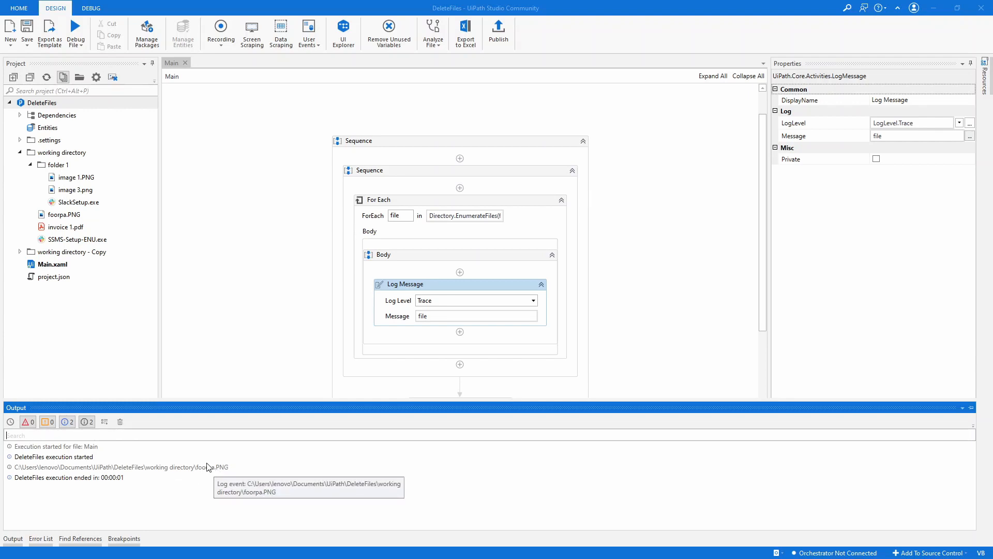
mouse_move(206, 472)
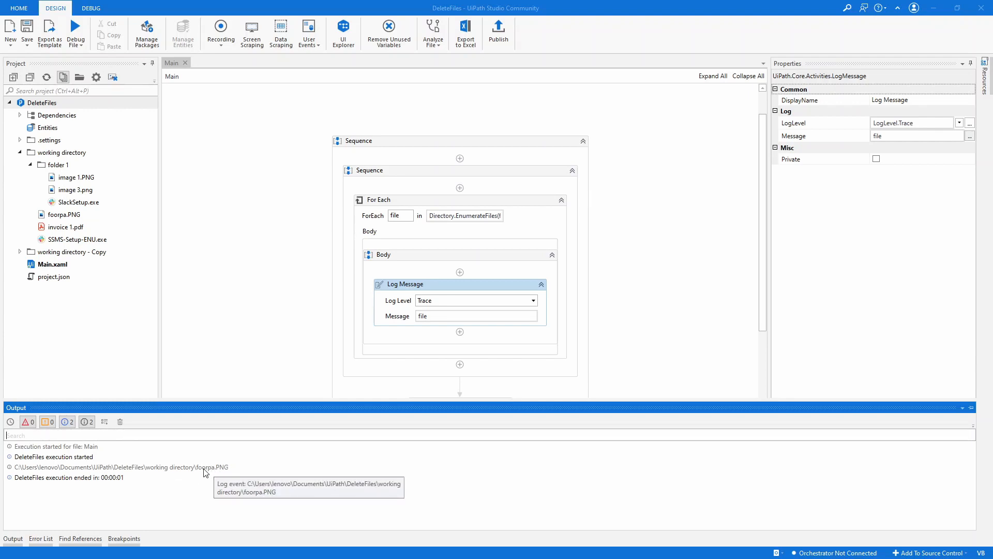
left_click(58, 164)
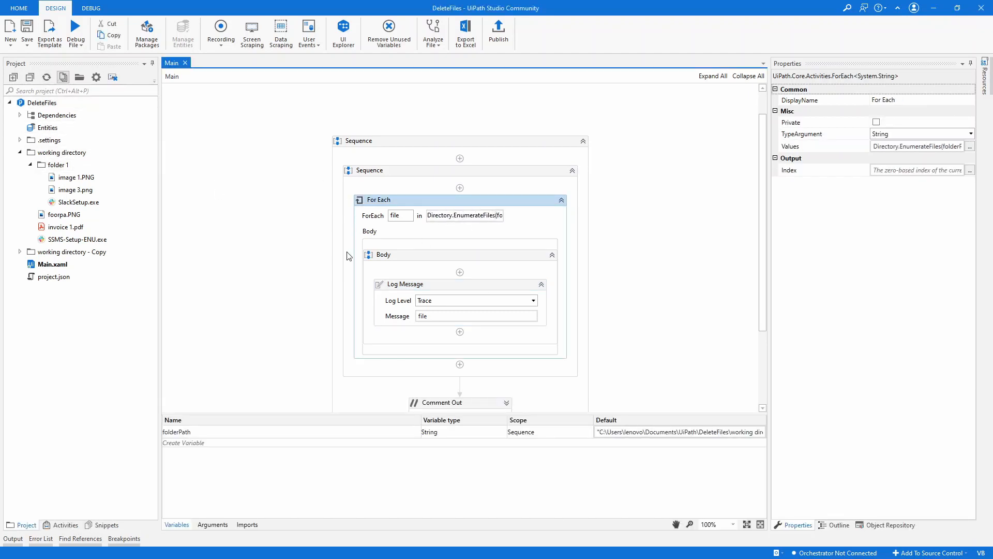
- Change the For Each expression's SearchOption to SearchOption.AllDirectories in the Advanced Editor
left_click(66, 227)
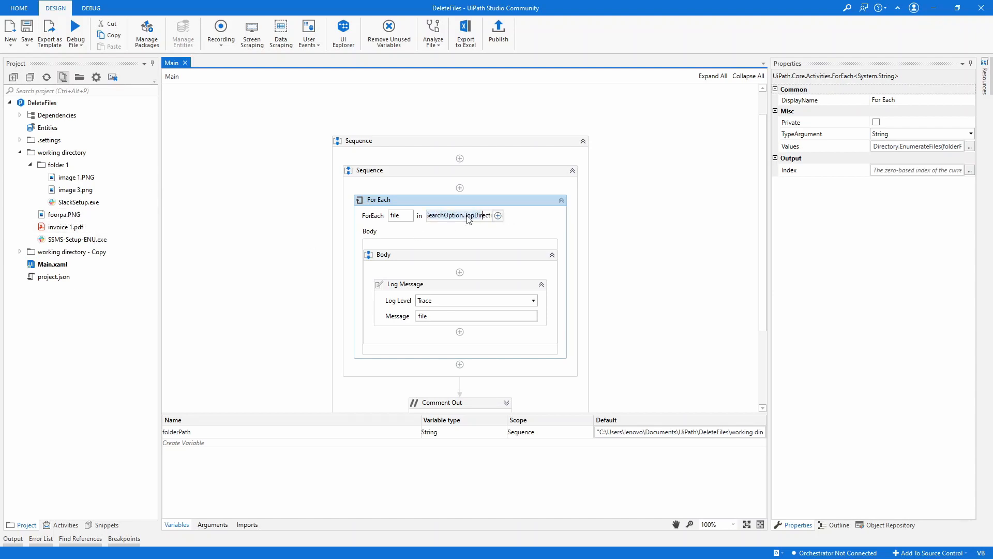
left_click(497, 215)
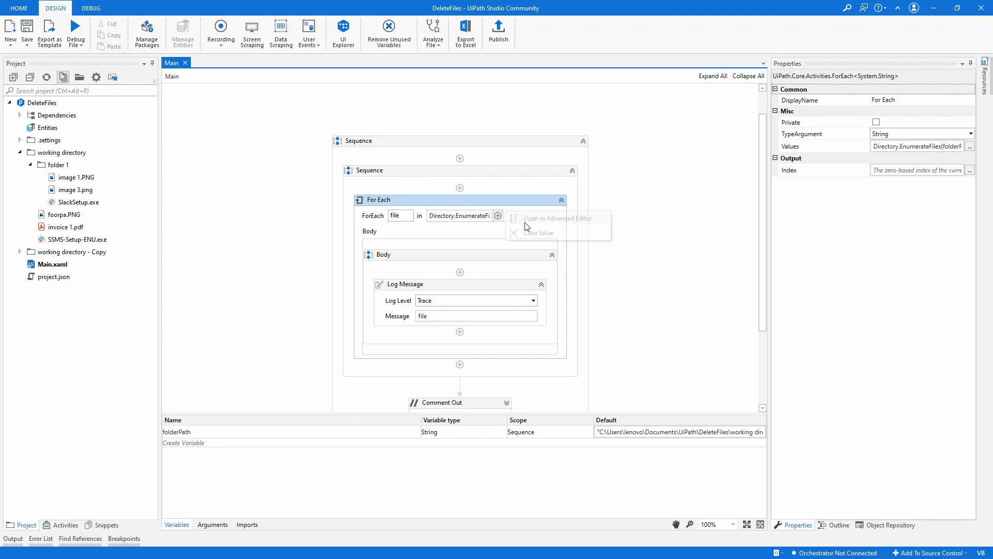
left_click(556, 219)
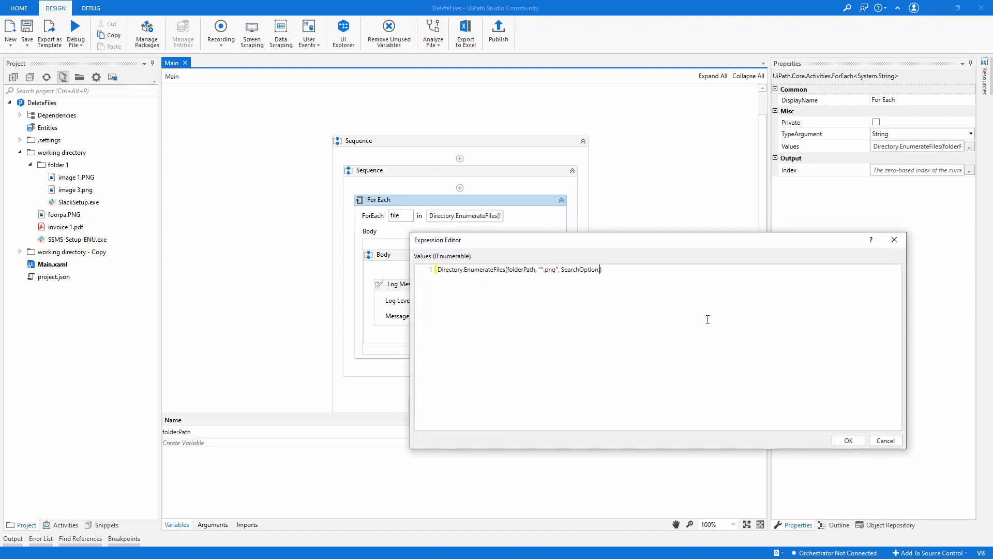
type("AllDirectories")
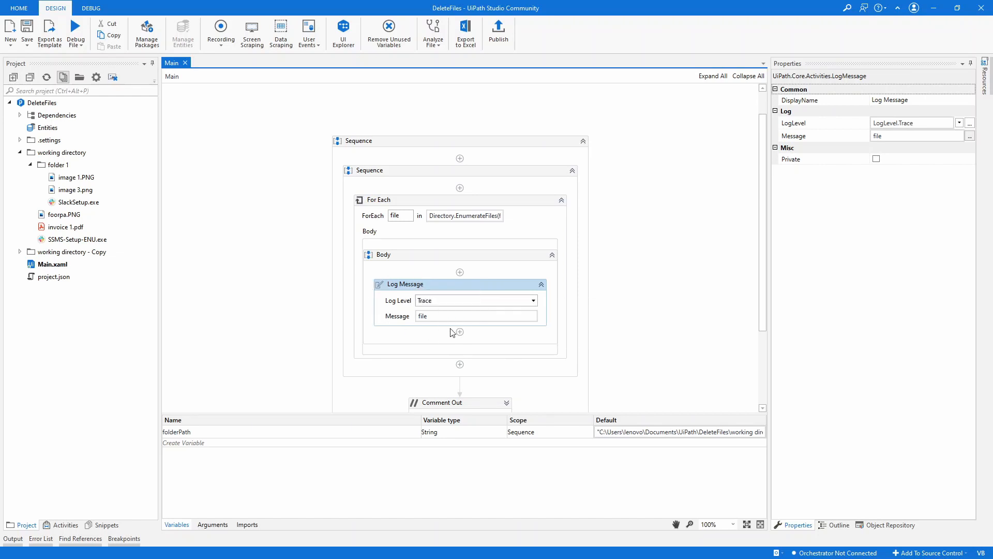
mouse_move(459, 272)
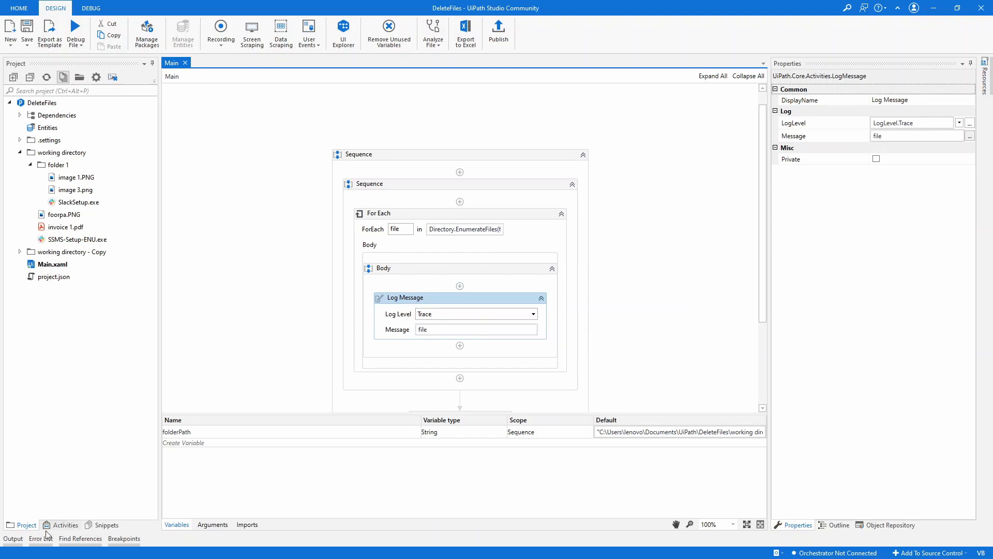
- Set the Log Message text to string.Format("The file {0} has been deleted", file)
left_click(471, 329)
type("string.Format(")
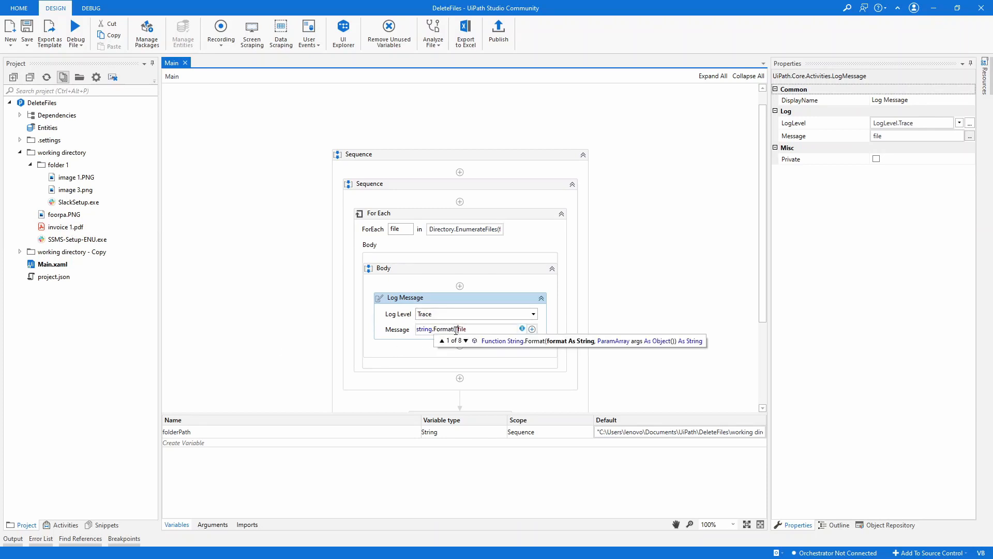
type("The file {0} has been deleted\"")
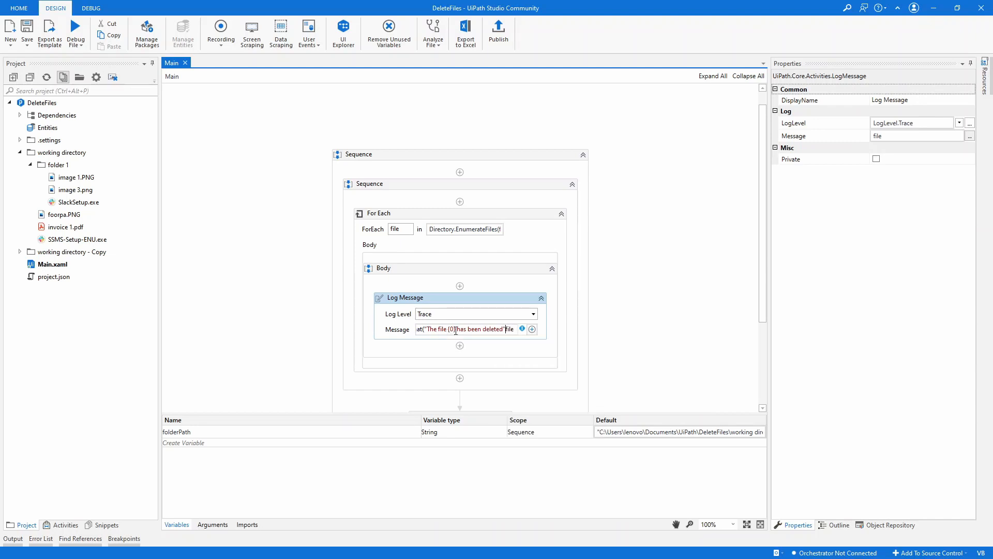
type(", file")
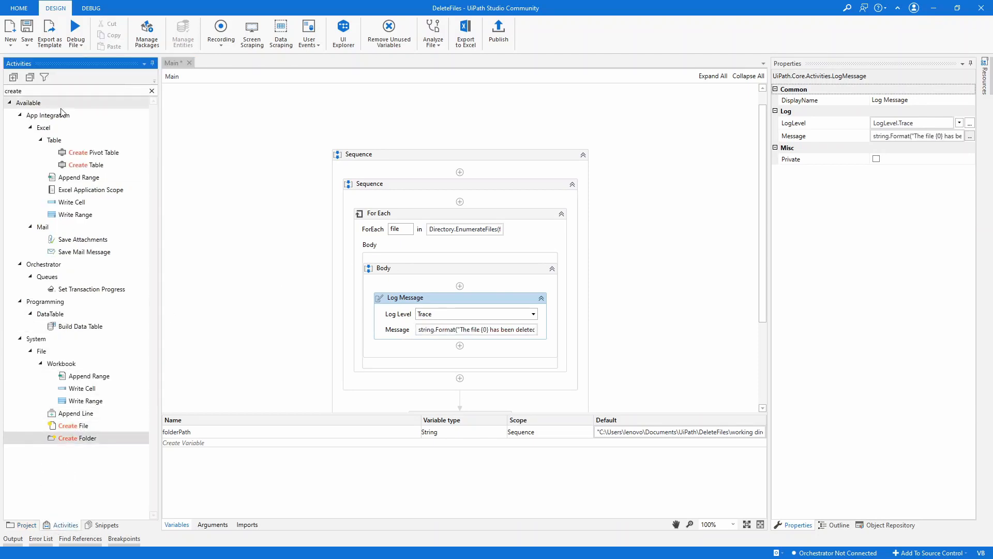
- Add a Delete activity above Log Message with Path filePath, renaming the loop variable to filePath
type("dele")
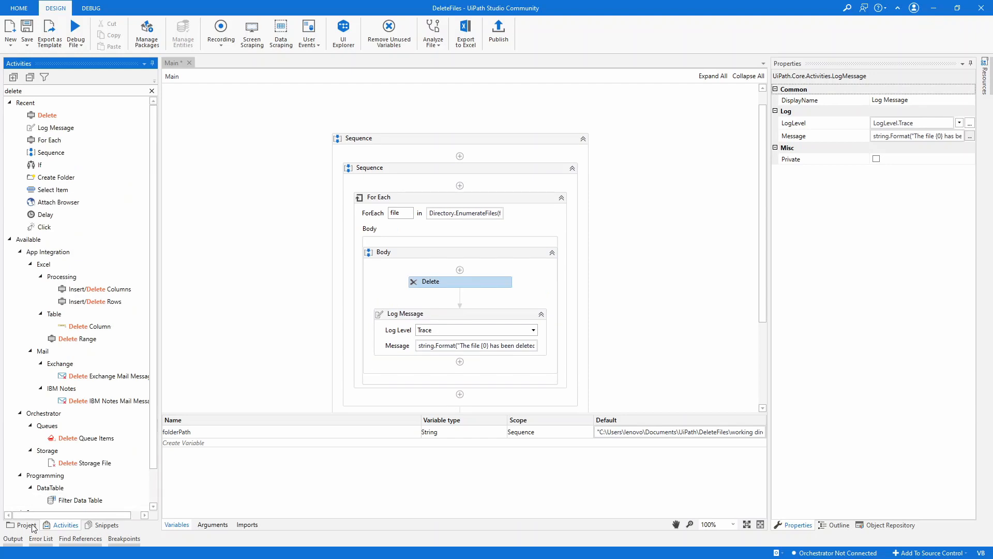
left_click(24, 525)
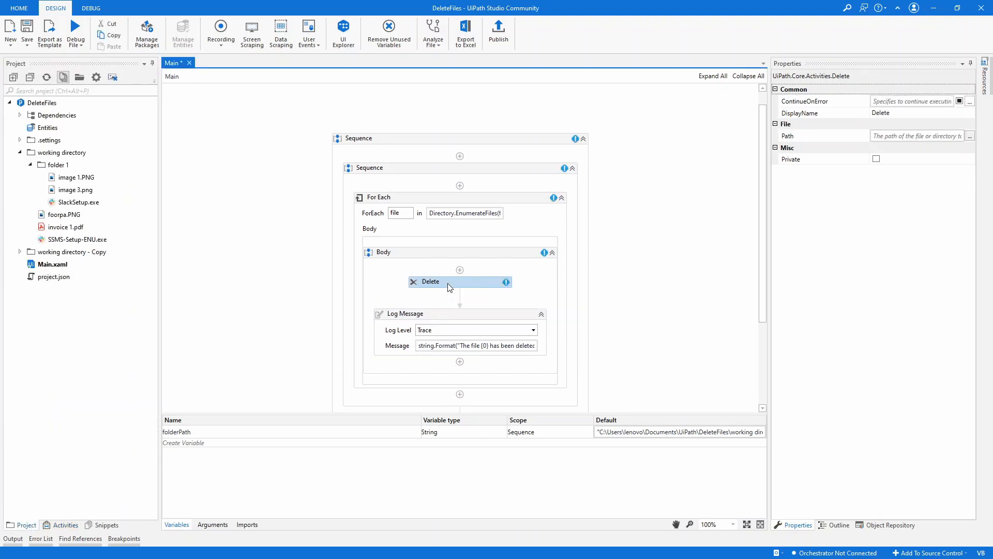
left_click(912, 136)
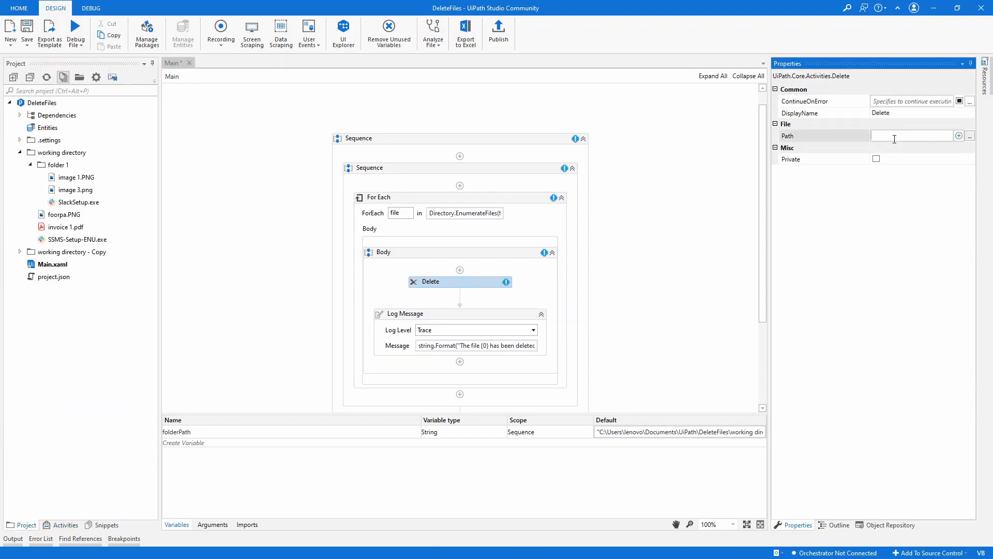
type("file")
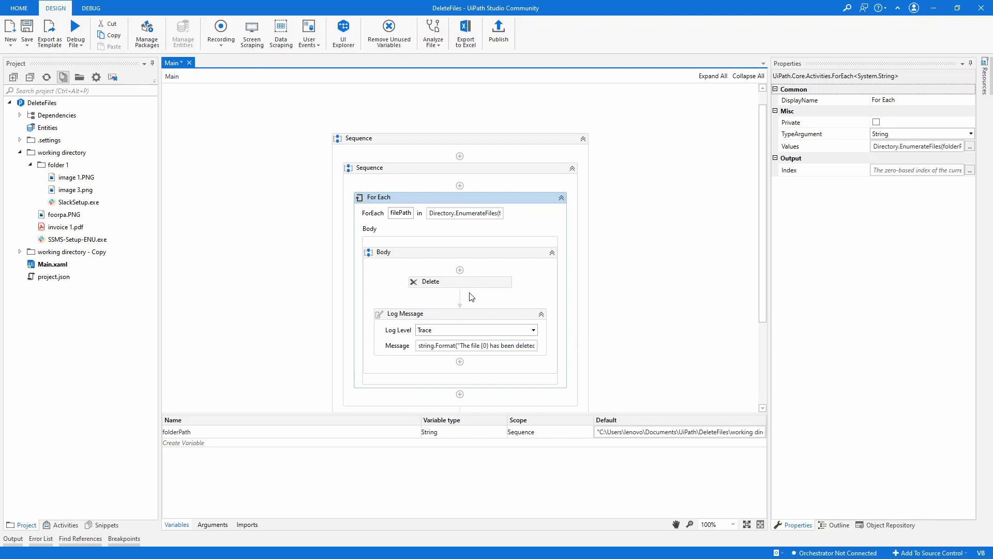
left_click(430, 282)
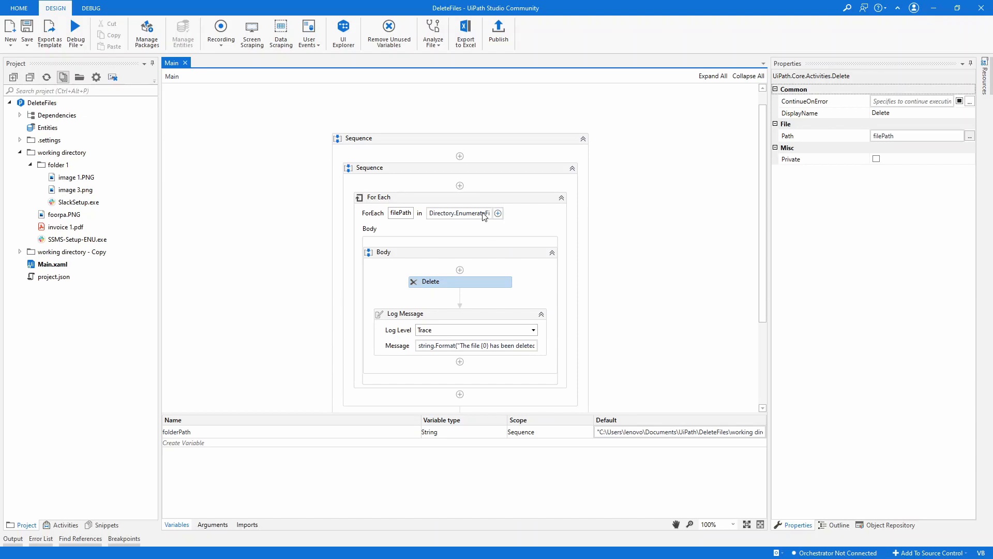
left_click(75, 30)
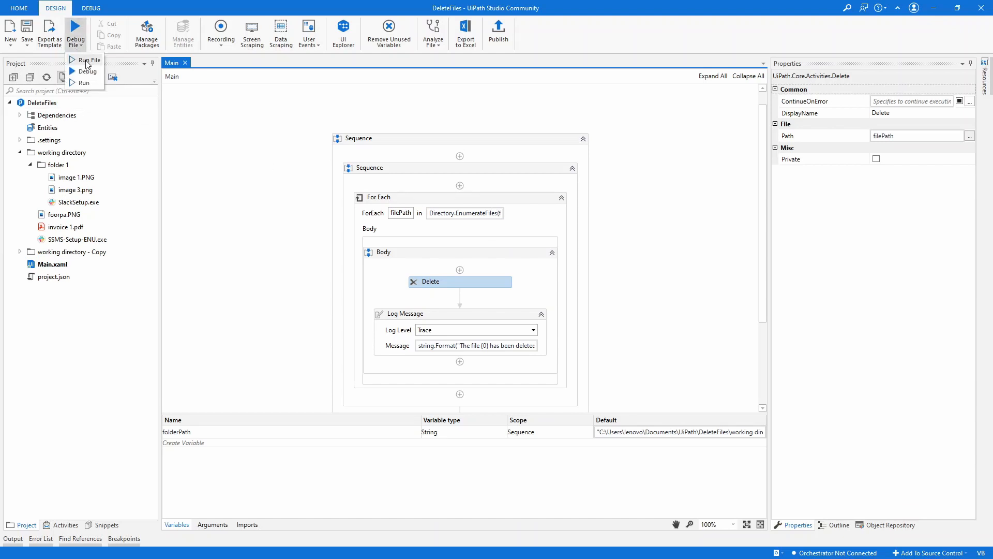
- Run the file and verify in File Explorer that the PNGs, including those in folder 1, were deleted
left_click(92, 60)
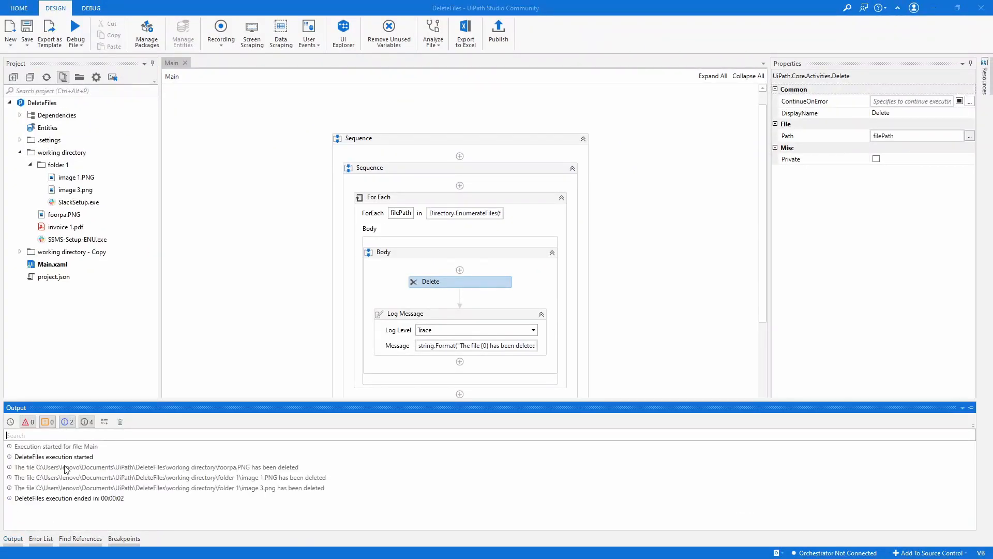
mouse_move(364, 456)
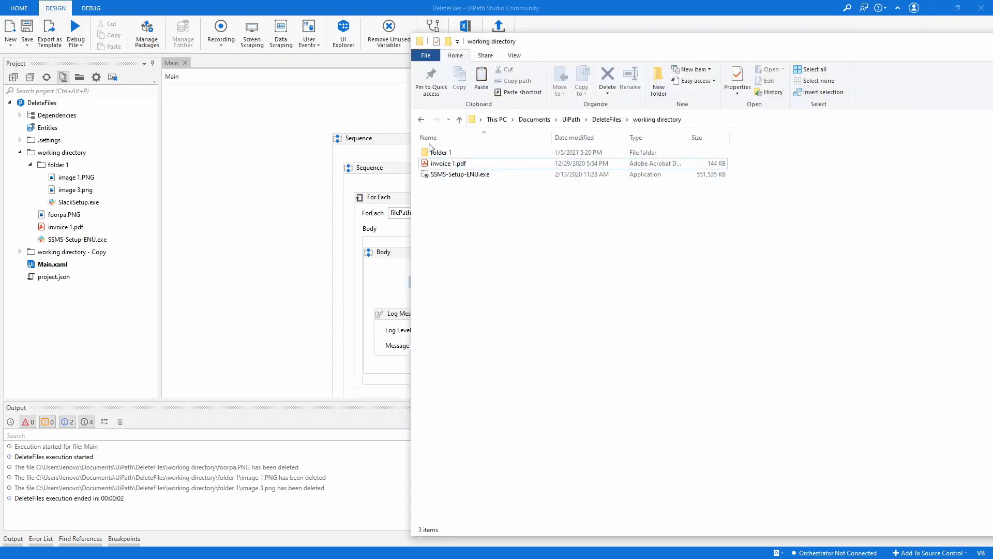
double_click(441, 152)
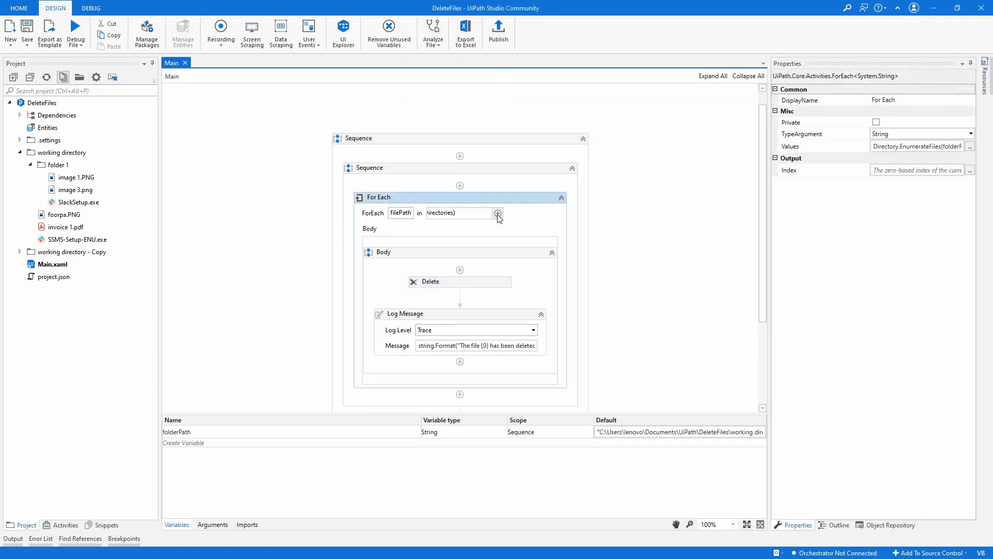
- Change the For Each pattern to "*.exe" with SearchOption.TopDirectoryOnly and confirm the expression
left_click(498, 213)
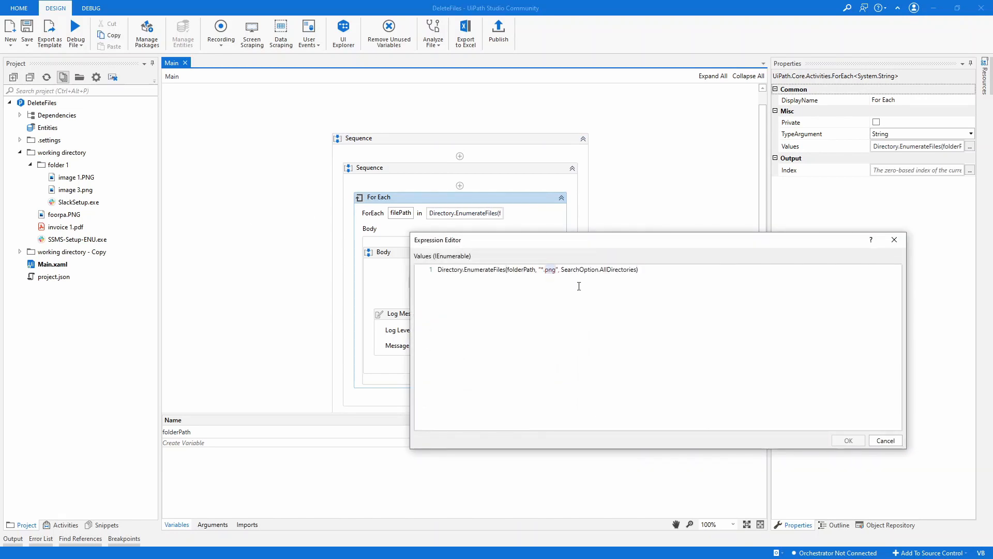
type(".exe")
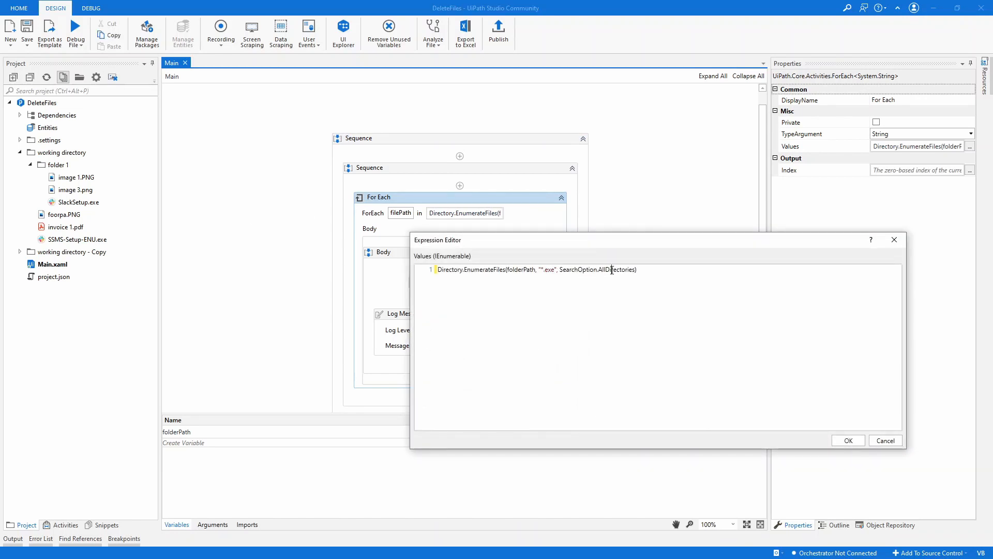
type(".")
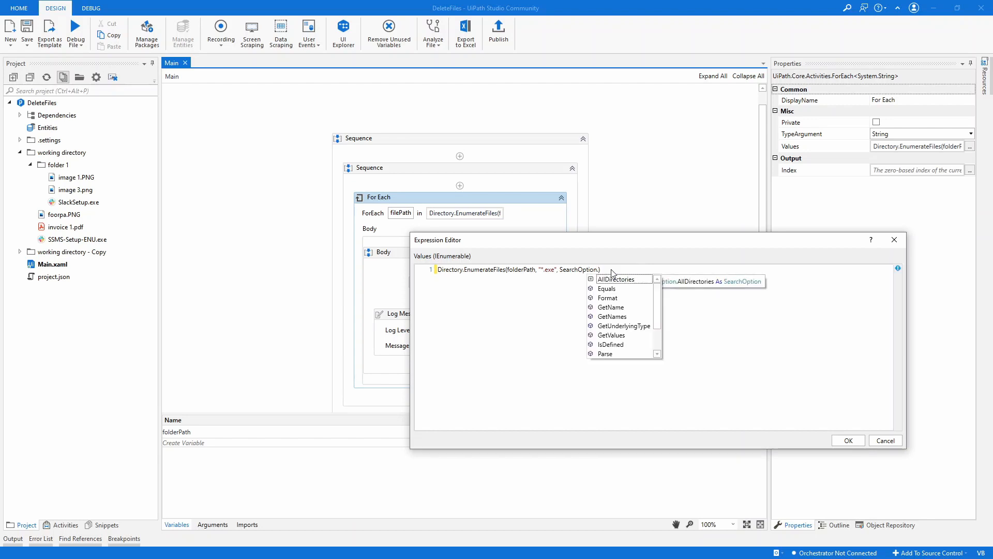
type("TopDirectoryOnly")
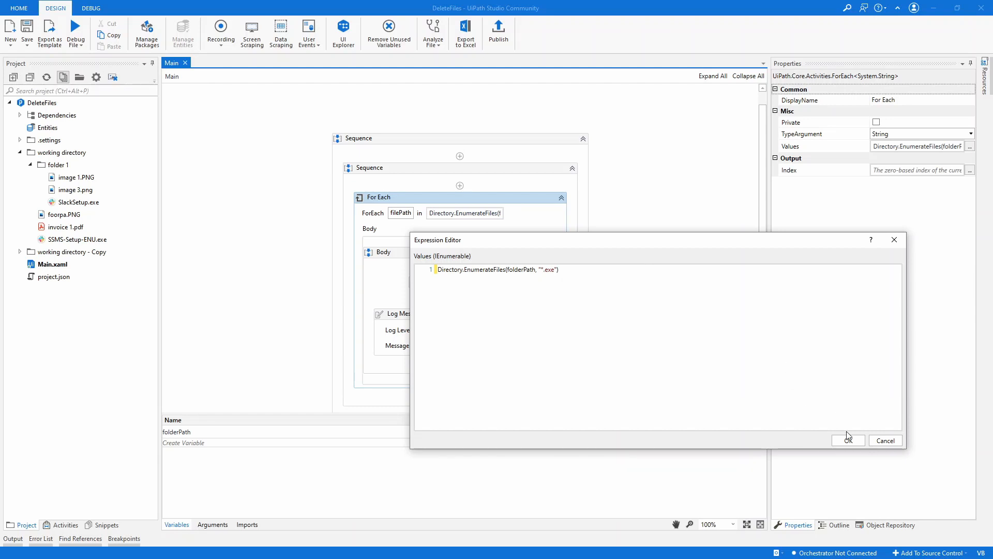
left_click(847, 441)
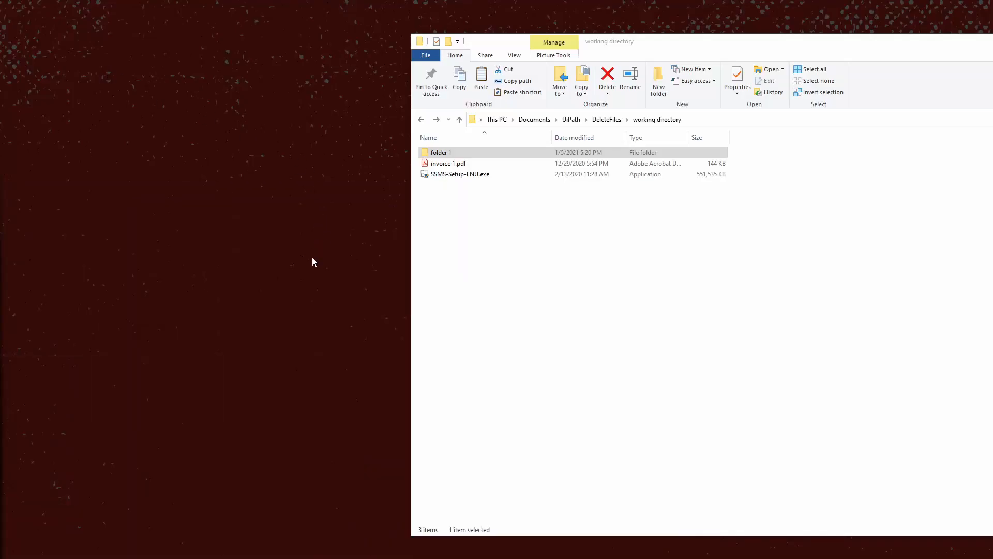
mouse_move(312, 247)
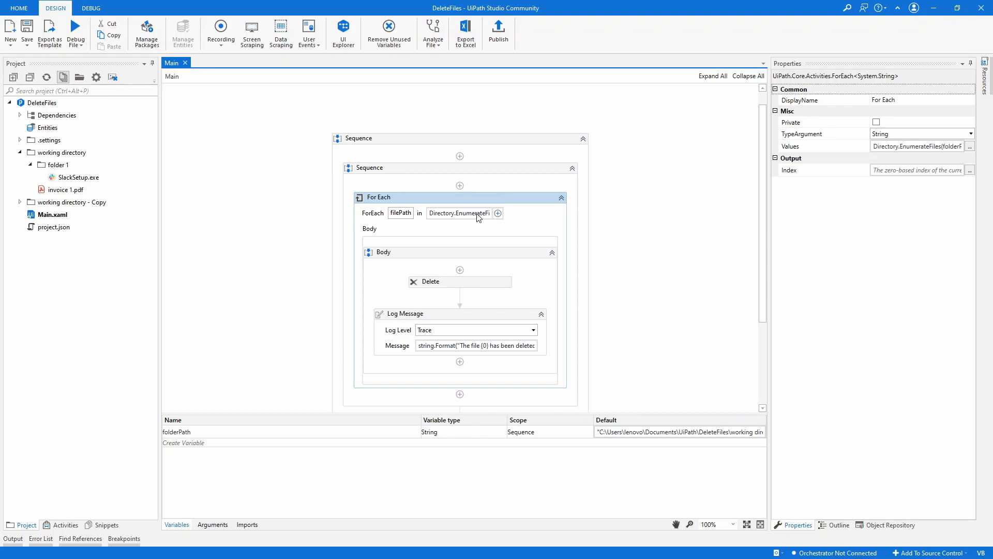
mouse_move(465, 218)
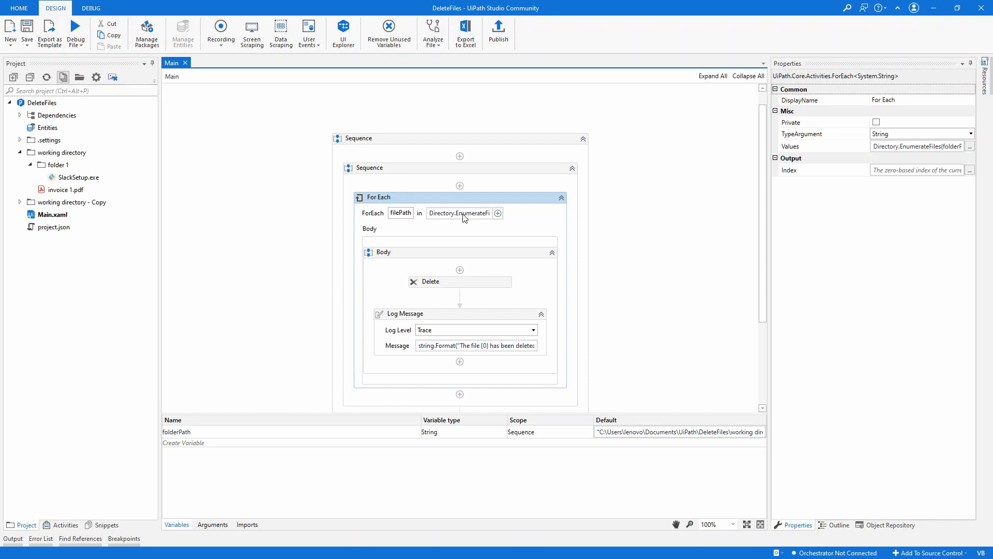
mouse_move(448, 287)
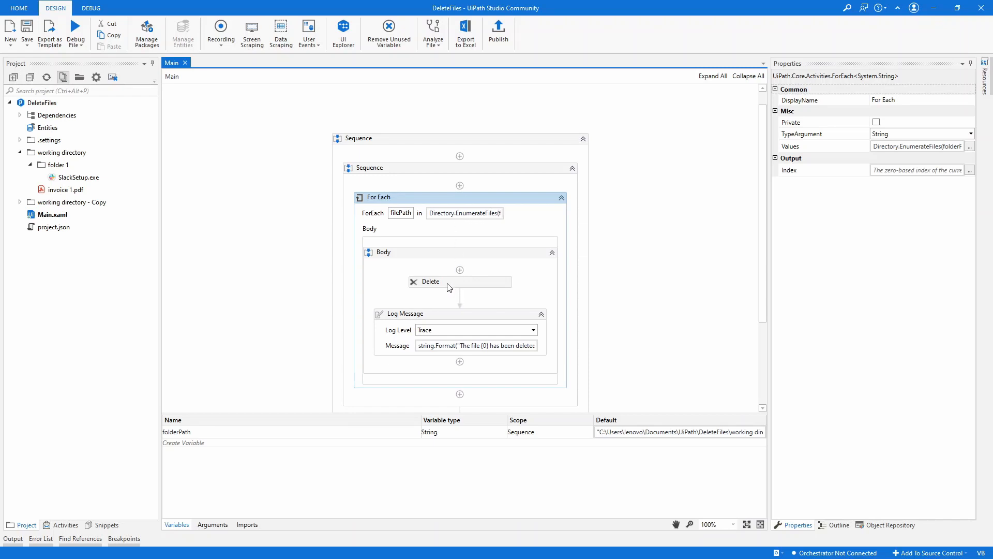
left_click(459, 281)
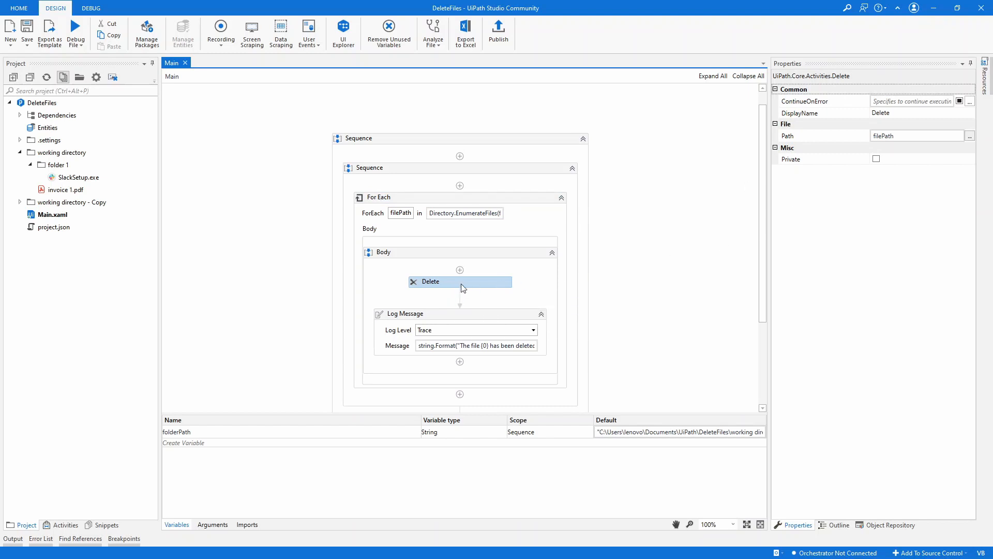
scroll("down", 3)
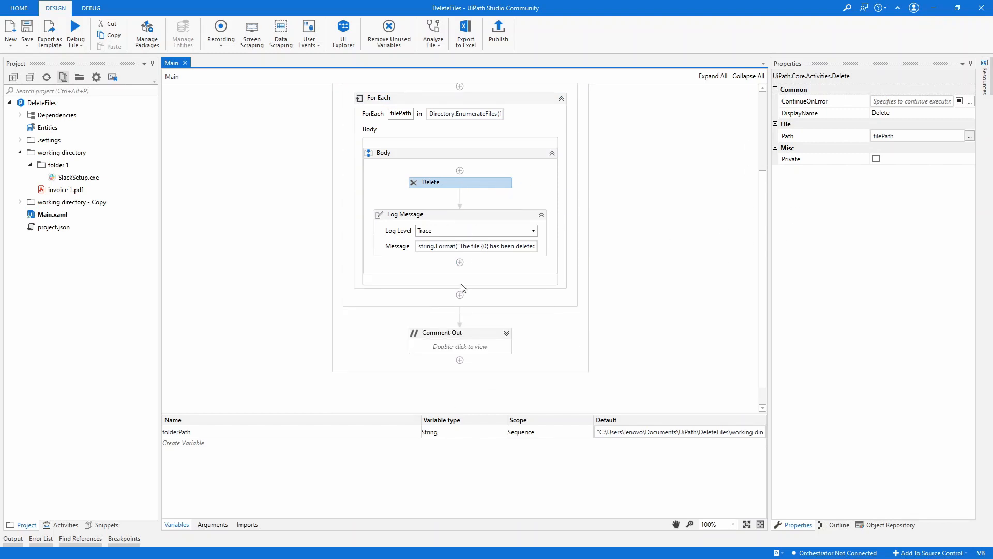